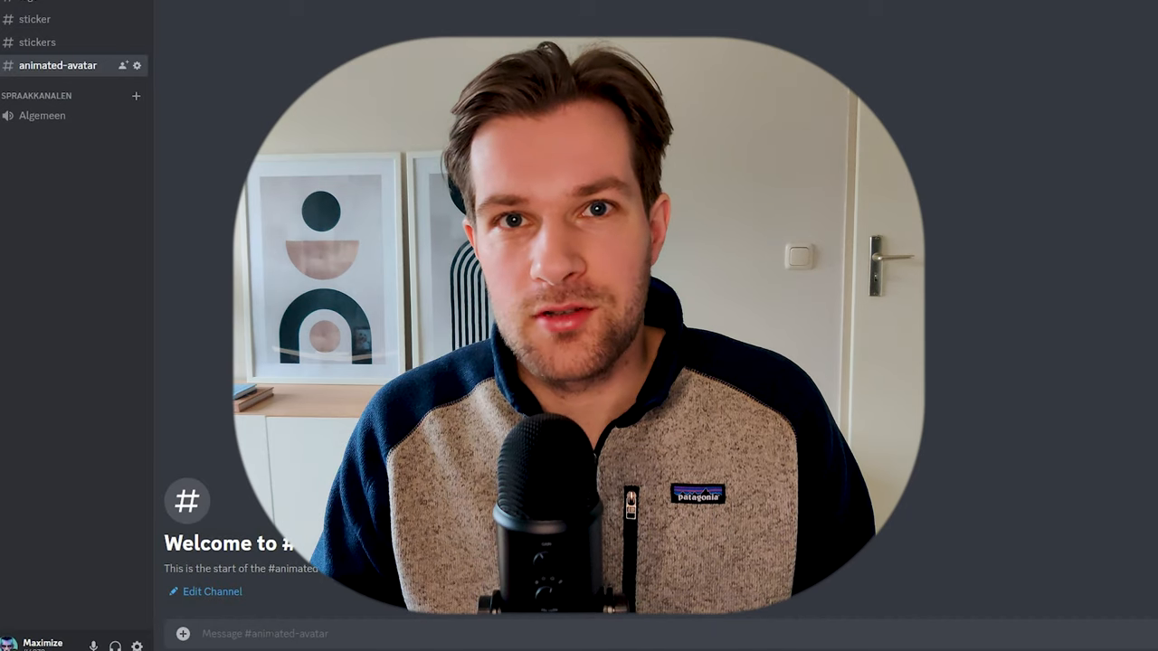
# - Upload two portrait photos of the man as a message in the animated-avatar channel
pyautogui.click(181, 633)
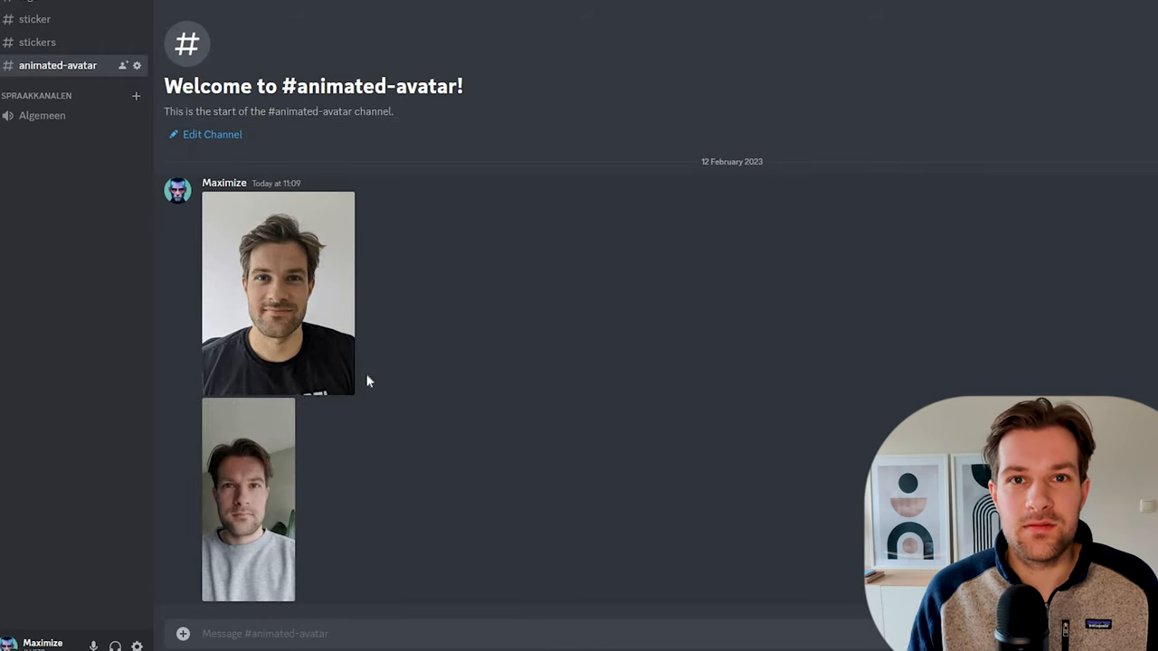
# - Send an /imagine request with both photo links and the words 'male, terminator'
pyautogui.write('/imagine prompt')
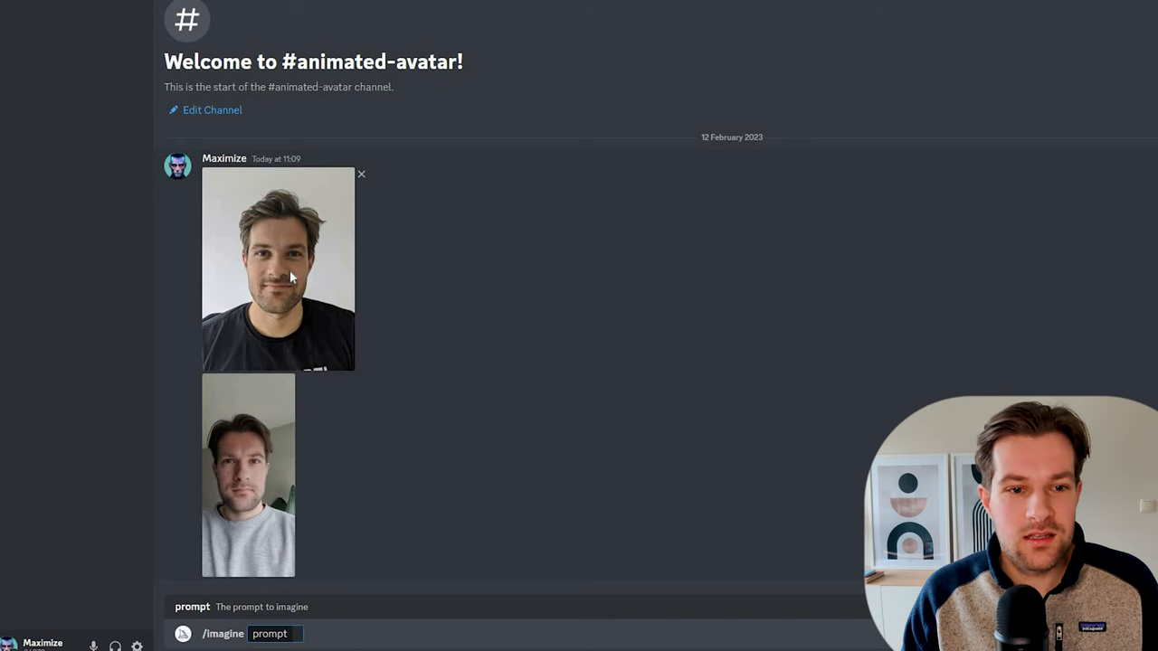
pyautogui.rightClick(290, 271)
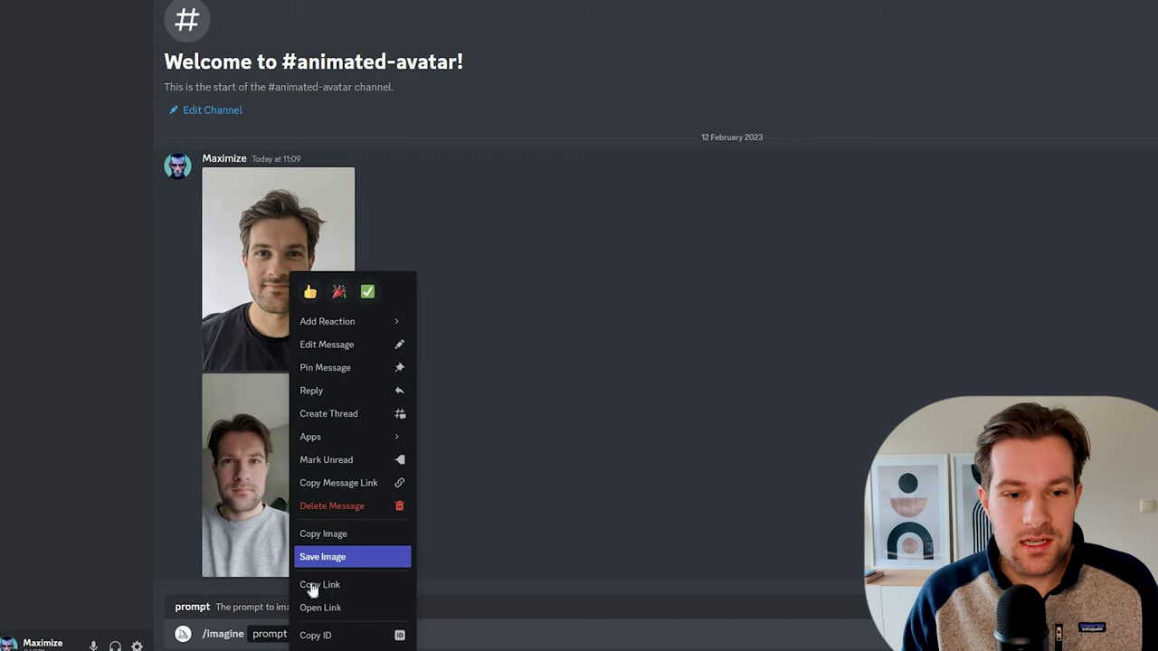
pyautogui.moveTo(318, 585)
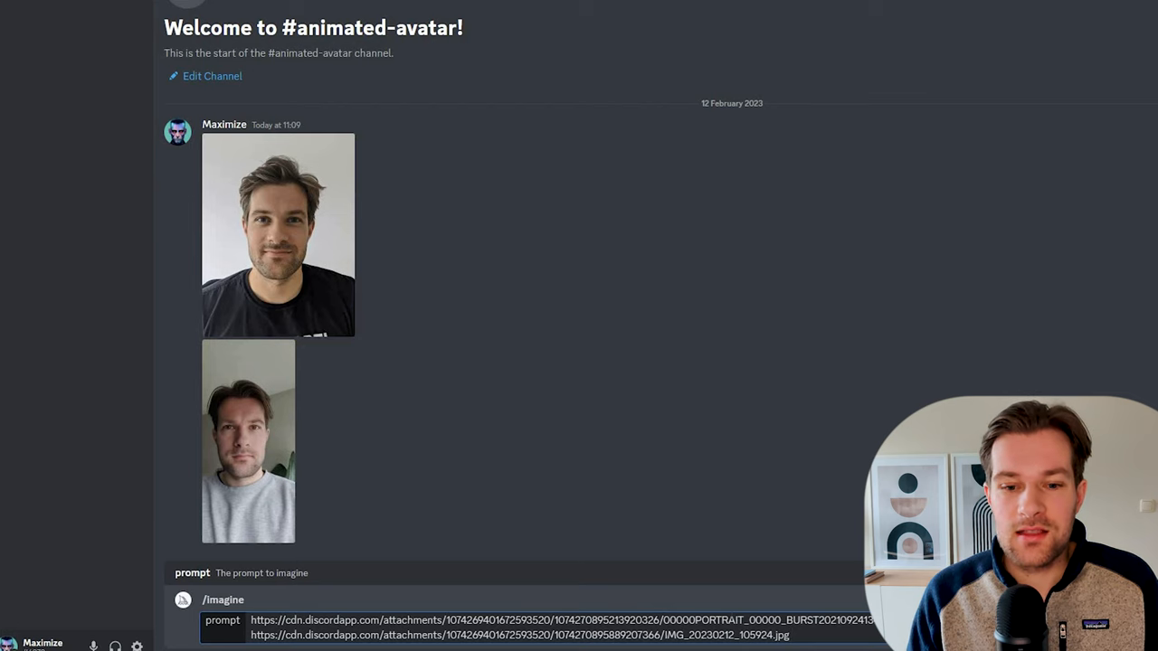
pyautogui.write('male')
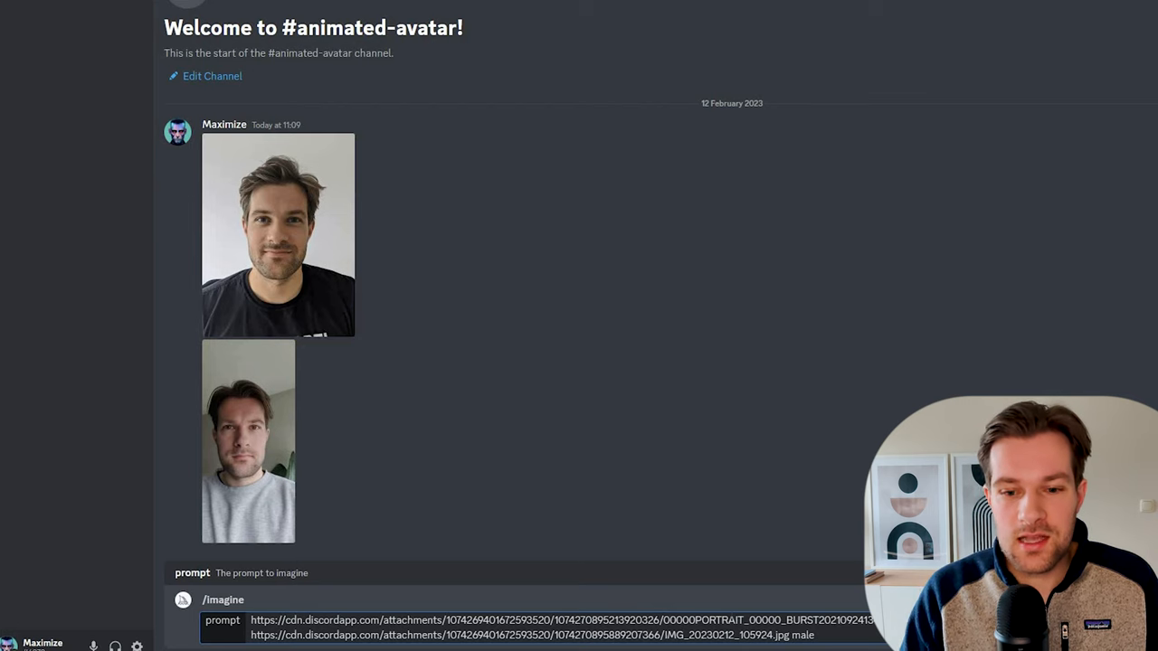
pyautogui.write(',')
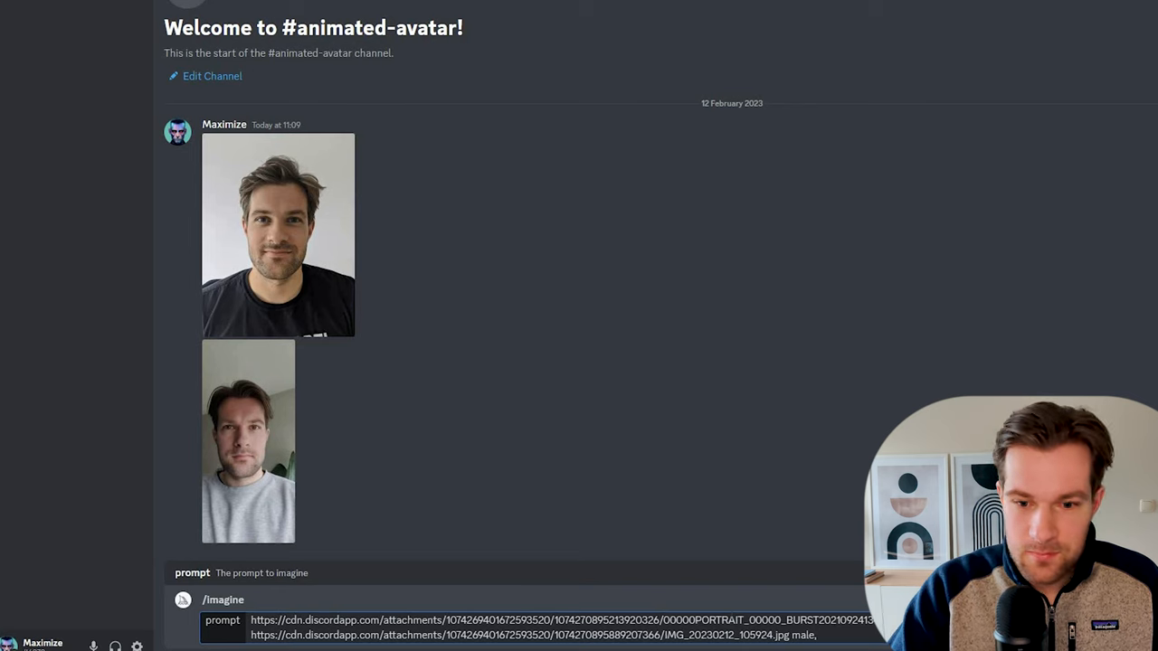
pyautogui.write('termina')
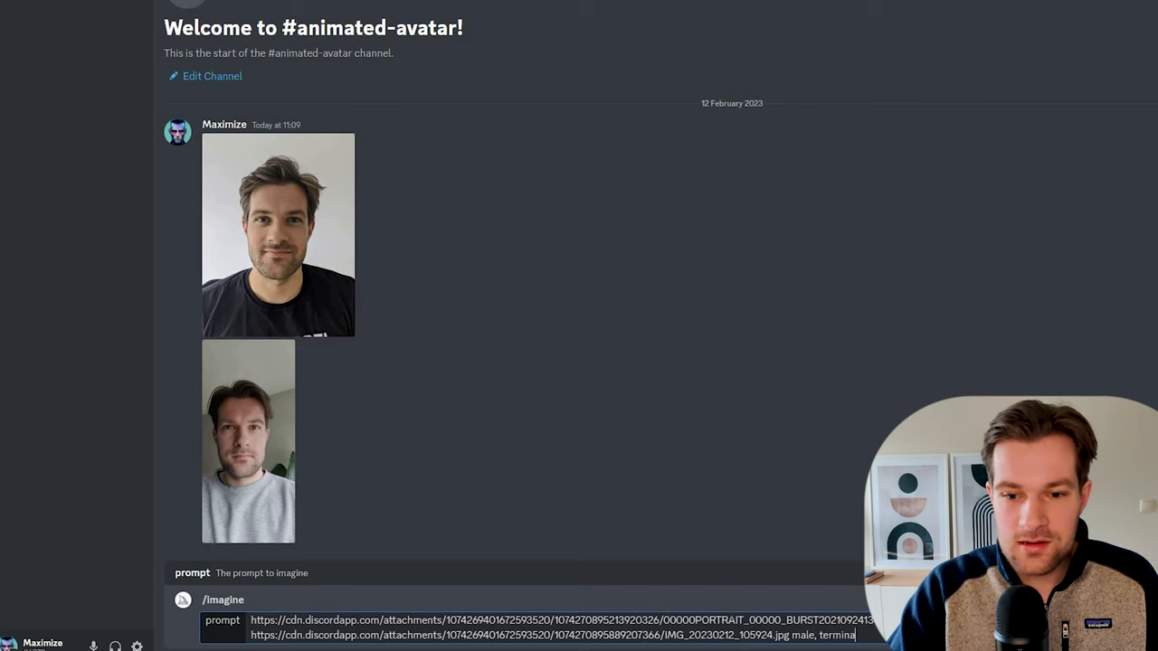
pyautogui.press('Enter')
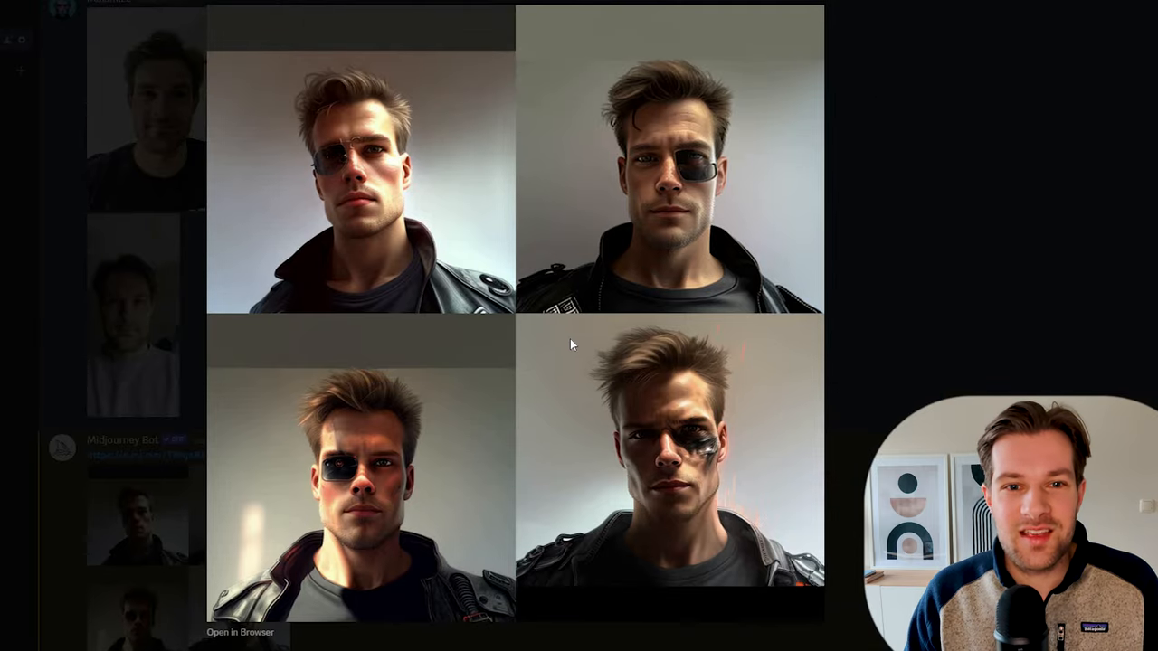
pyautogui.moveTo(284, 506)
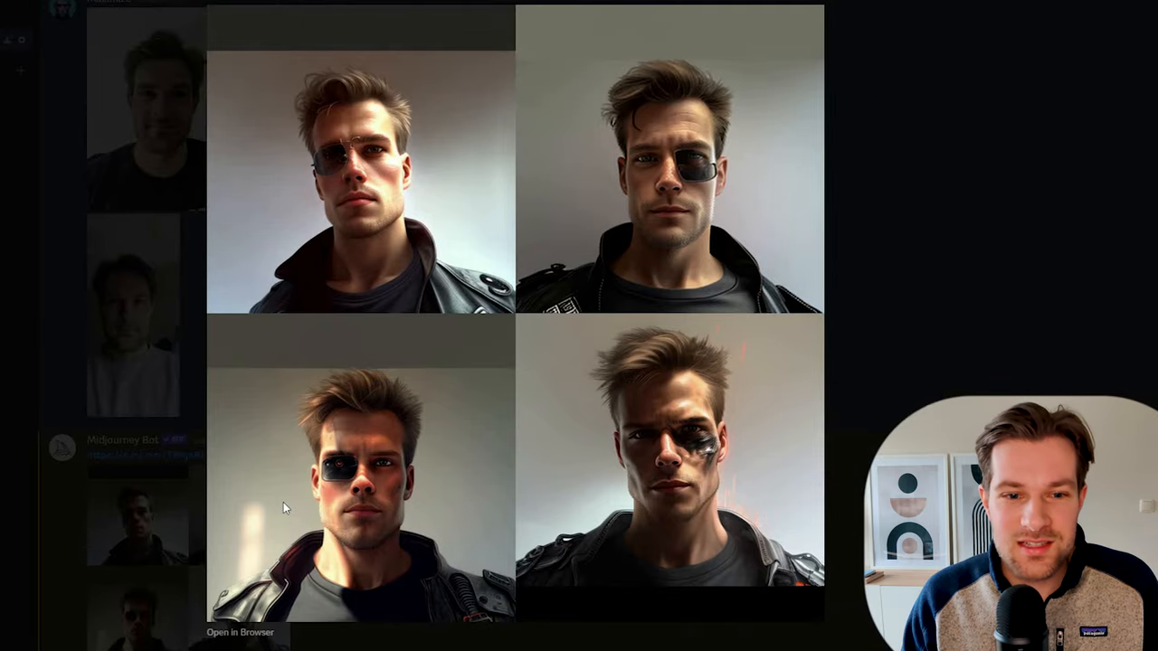
pyautogui.moveTo(354, 337)
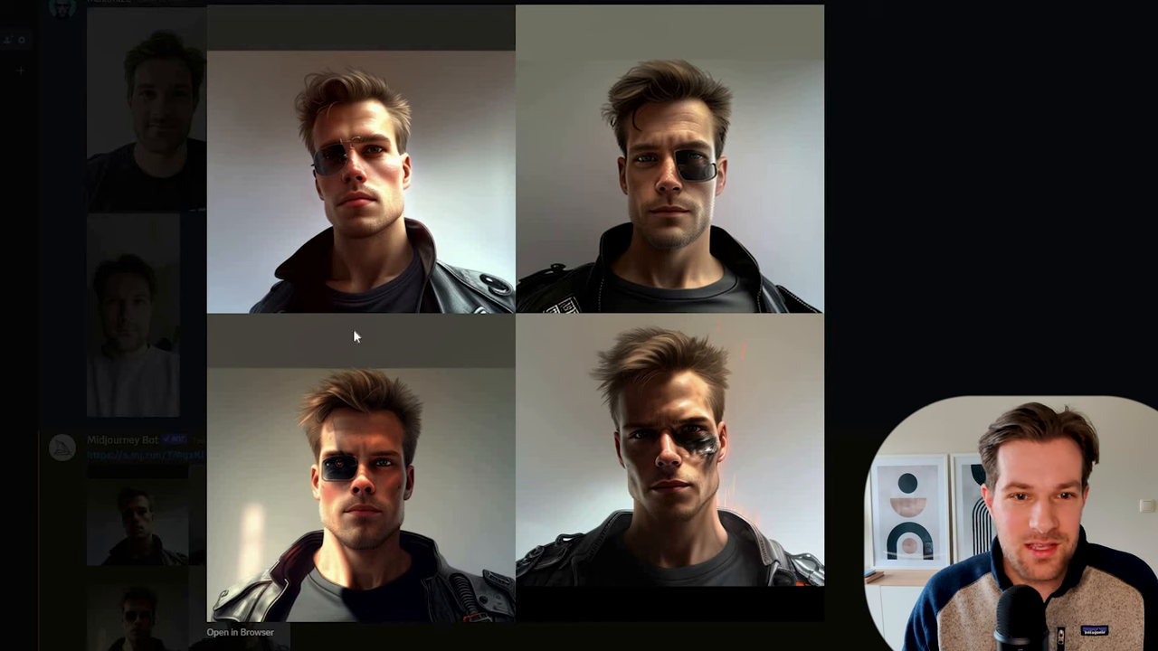
pyautogui.moveTo(665, 89)
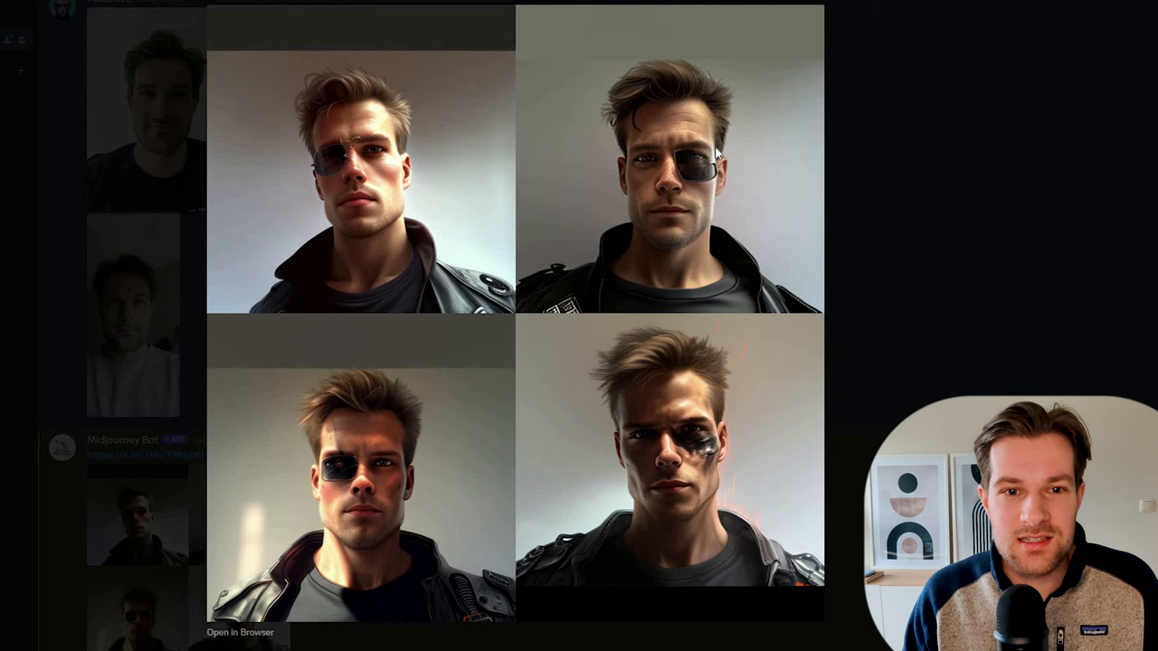
pyautogui.moveTo(648, 261)
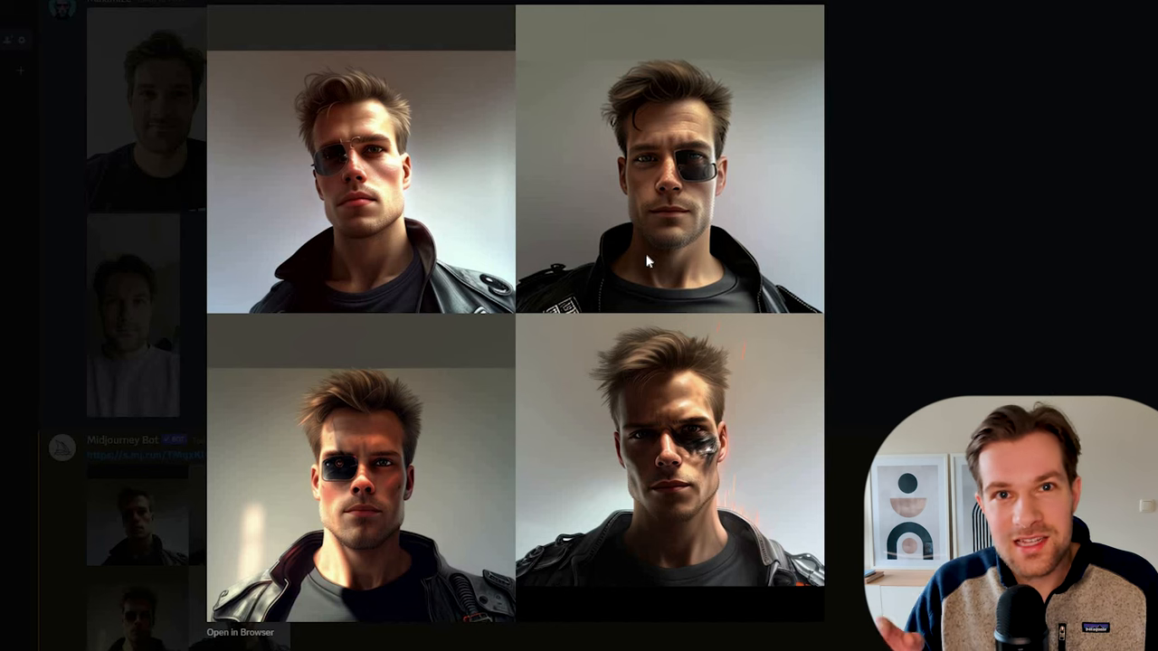
pyautogui.moveTo(611, 279)
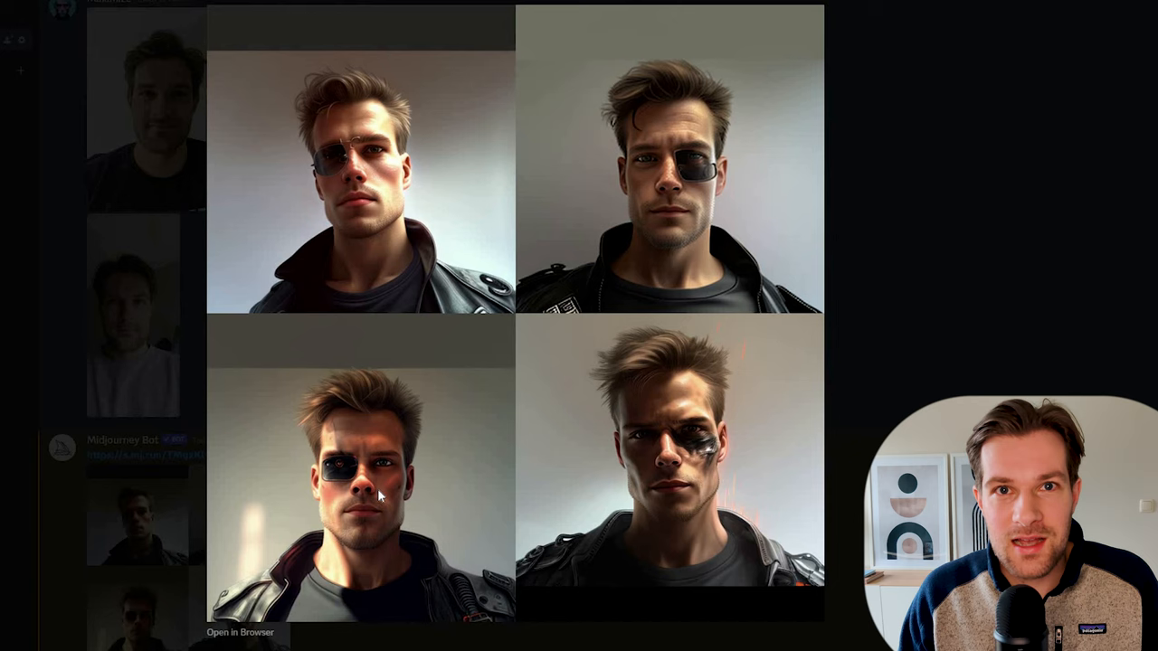
pyautogui.moveTo(406, 555)
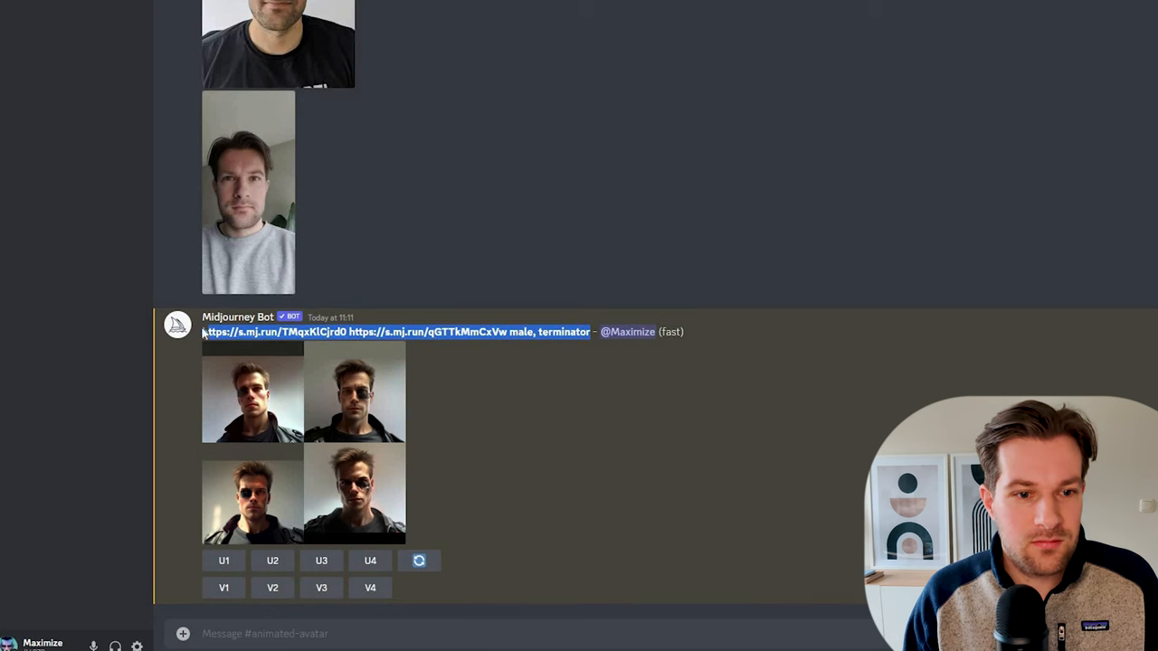
# - Send an /imagine request for 'character, male, half human half robot' and view the resulting grid
pyautogui.write('/im')
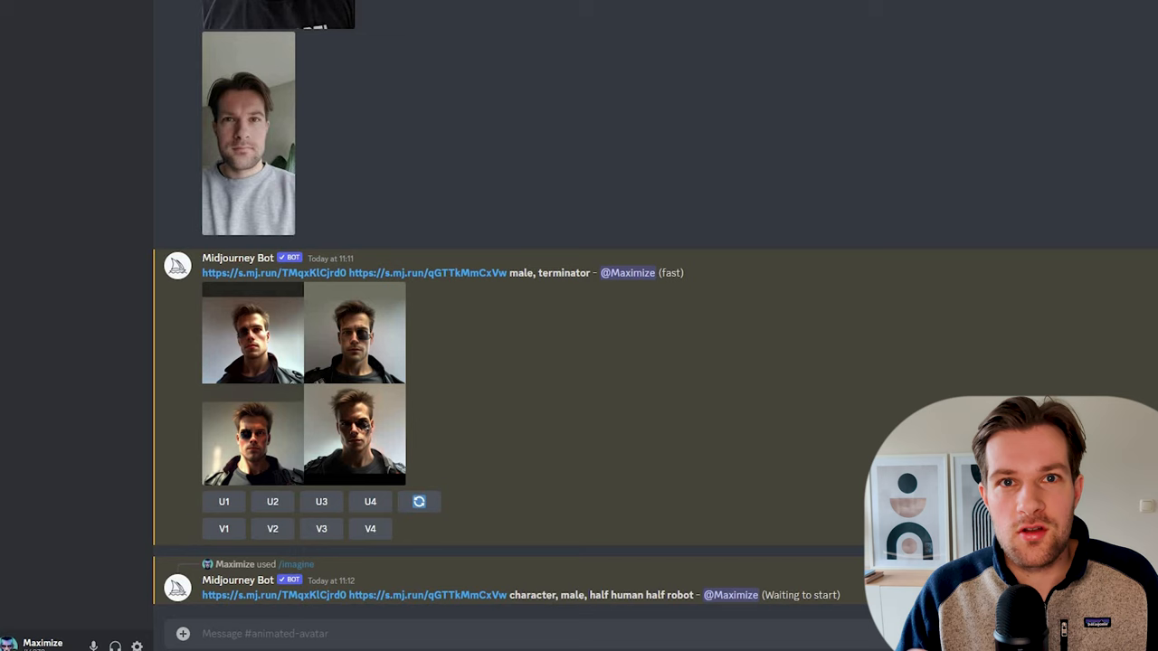
pyautogui.scroll(-3)
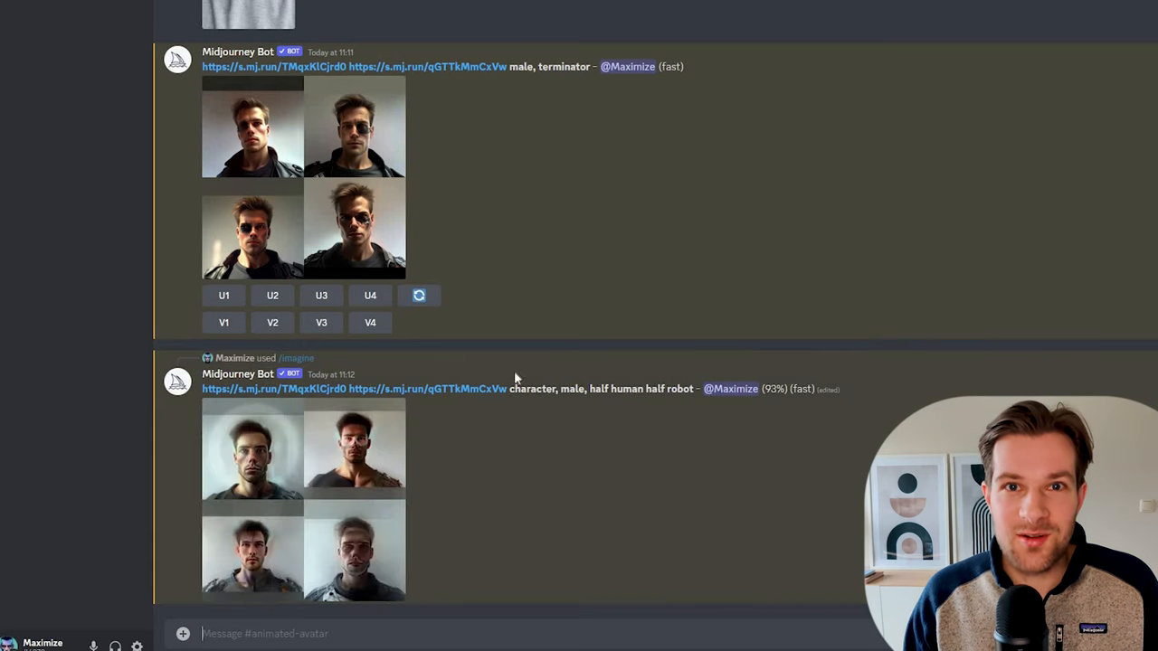
pyautogui.moveTo(647, 476)
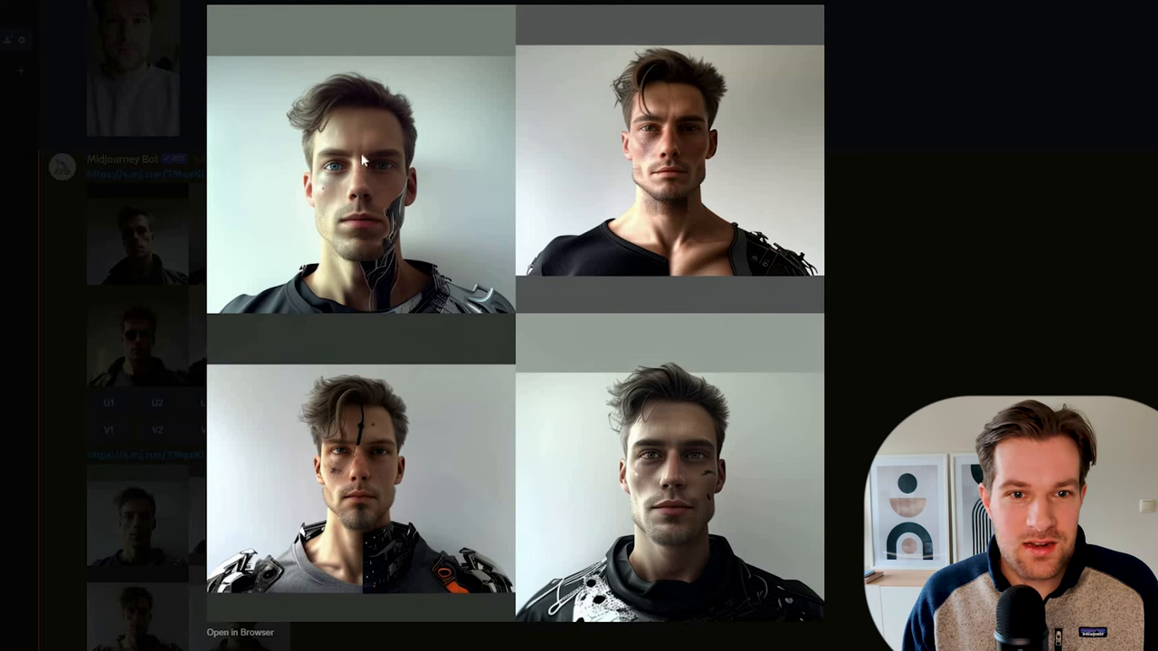
pyautogui.moveTo(713, 453)
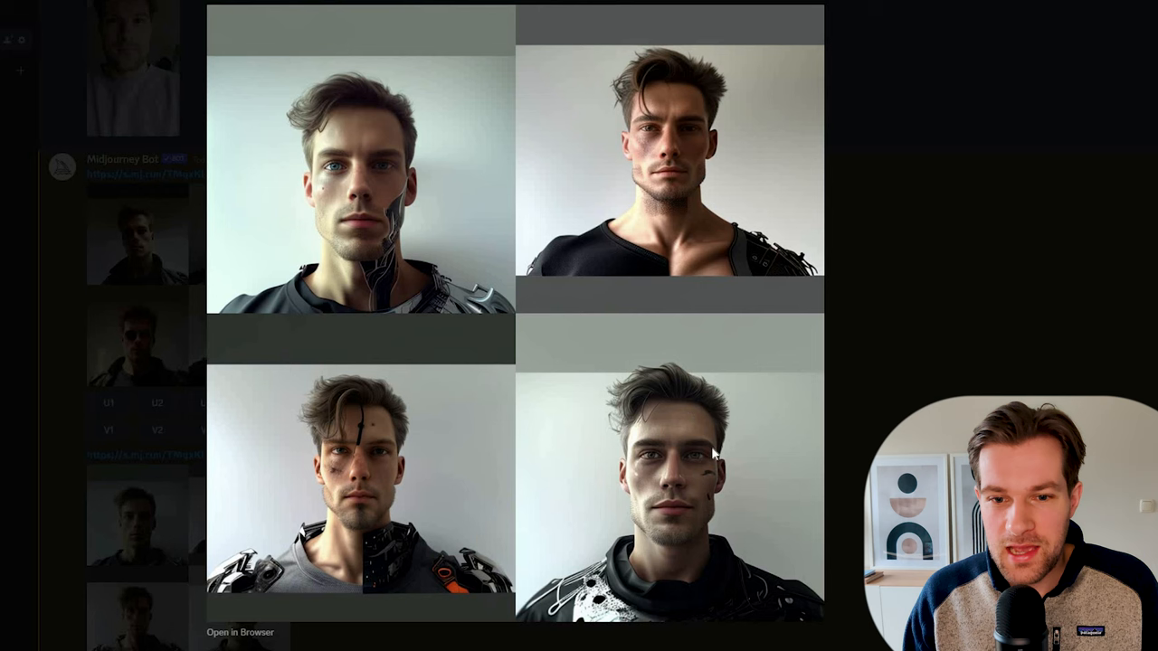
pyautogui.moveTo(604, 195)
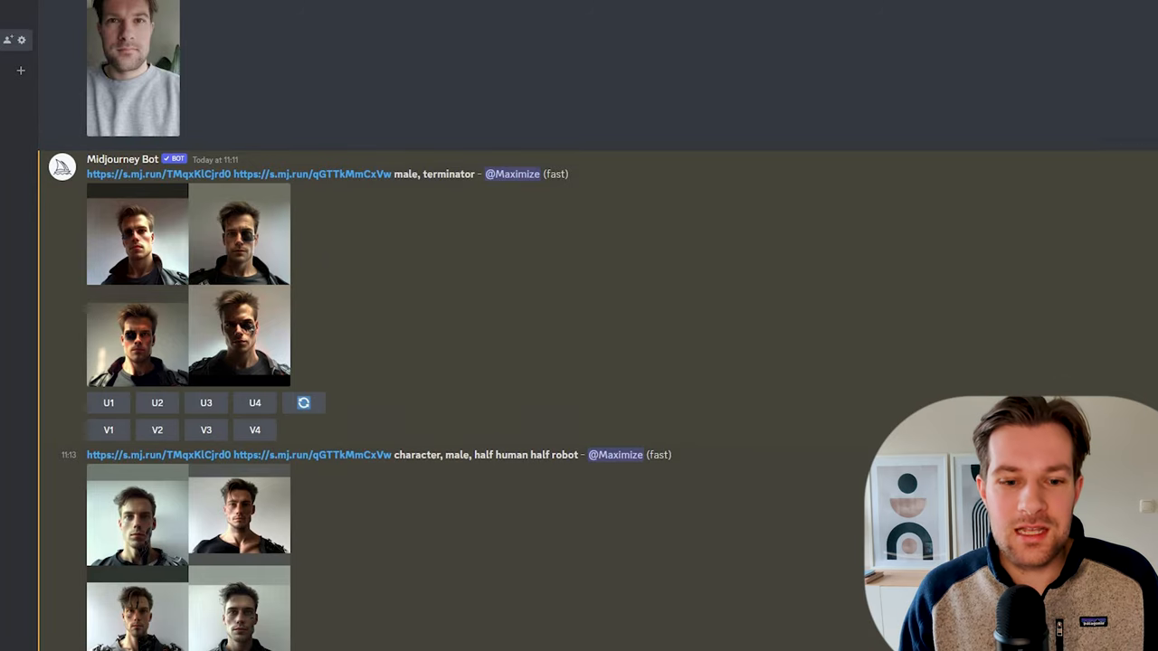
# - Request 'happy pixar character', 'male anime villain' and 'male pixar character' grids and review them
pyautogui.write('/')
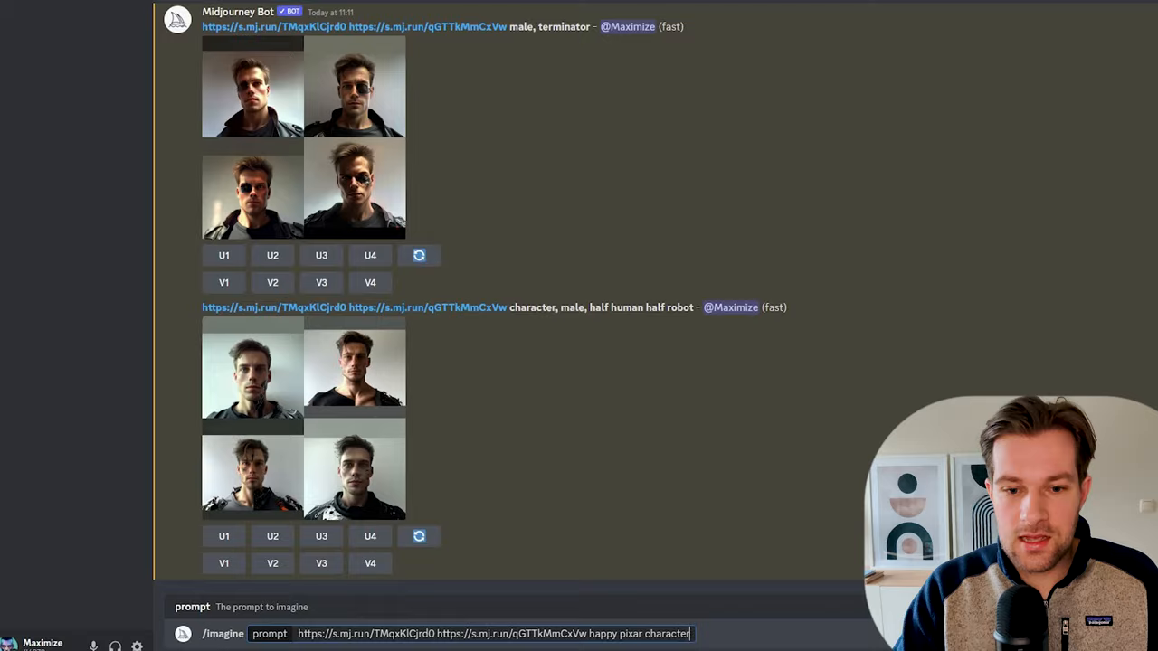
pyautogui.press('enter')
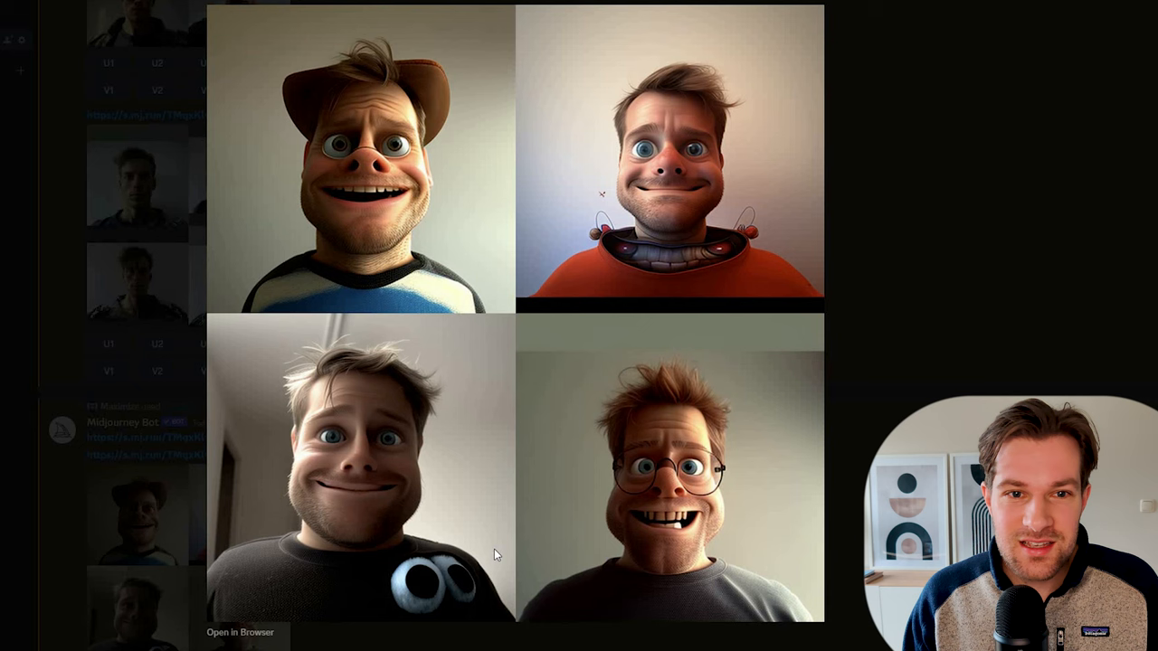
pyautogui.moveTo(367, 517)
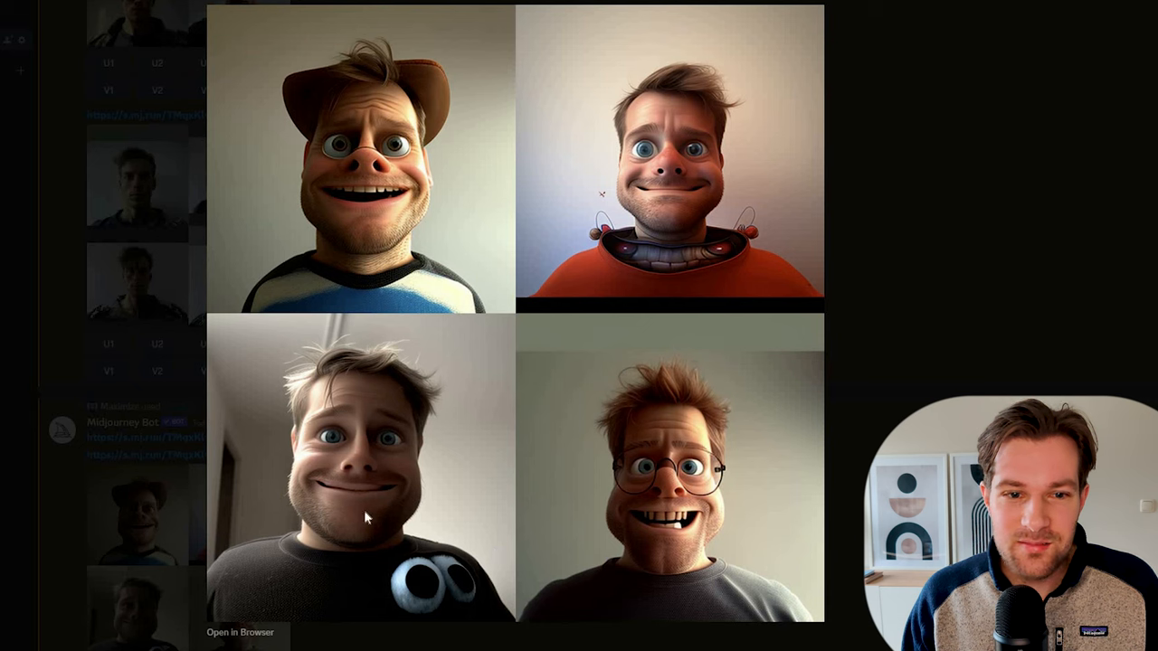
pyautogui.moveTo(373, 477)
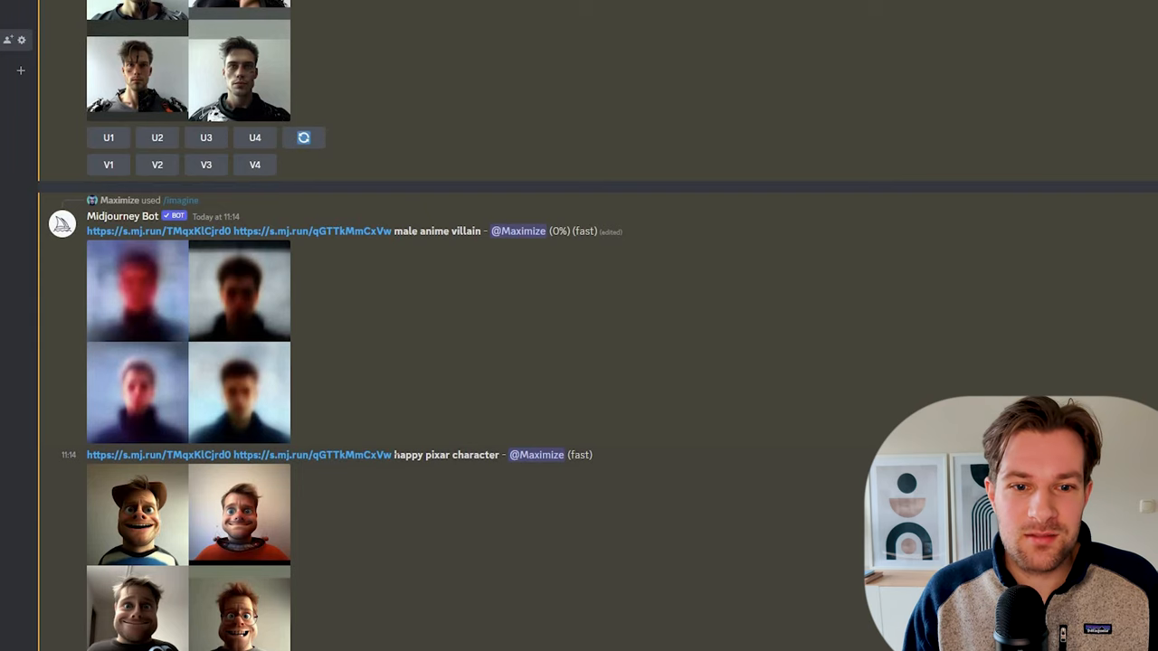
pyautogui.scroll(-3)
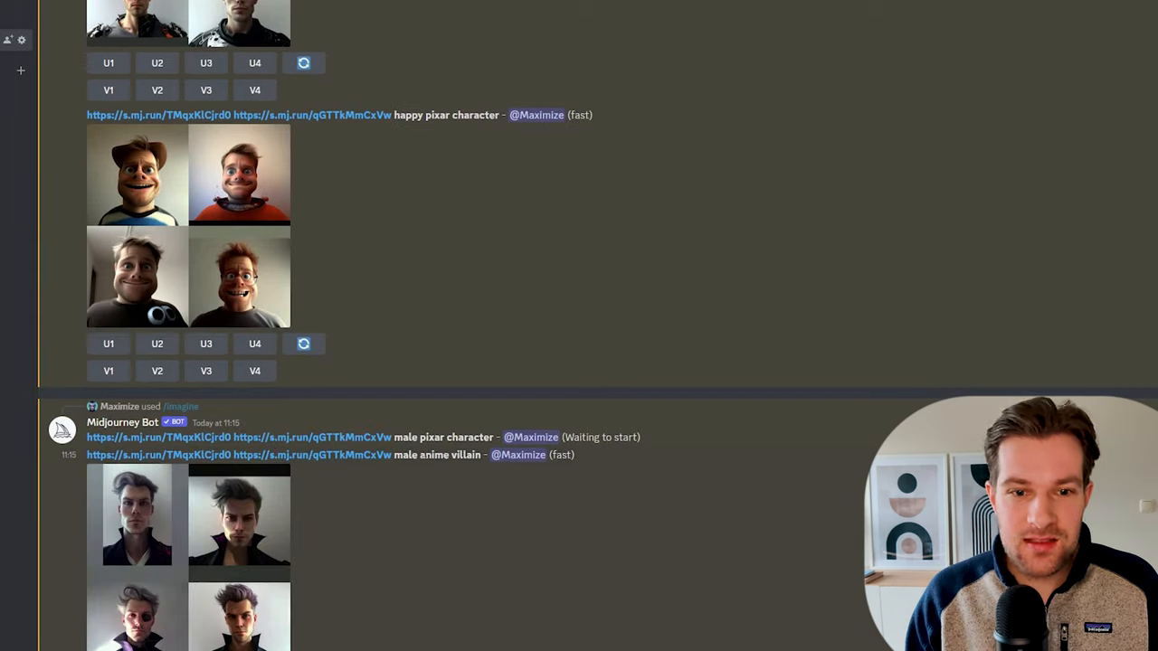
pyautogui.moveTo(389, 517)
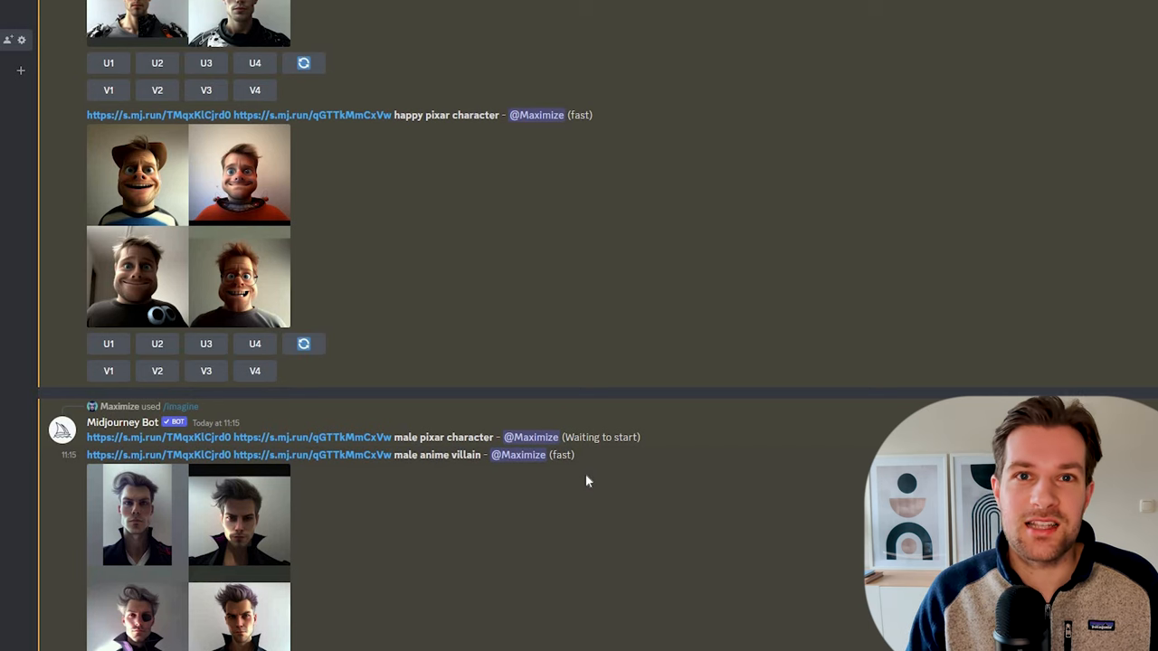
pyautogui.scroll(-3)
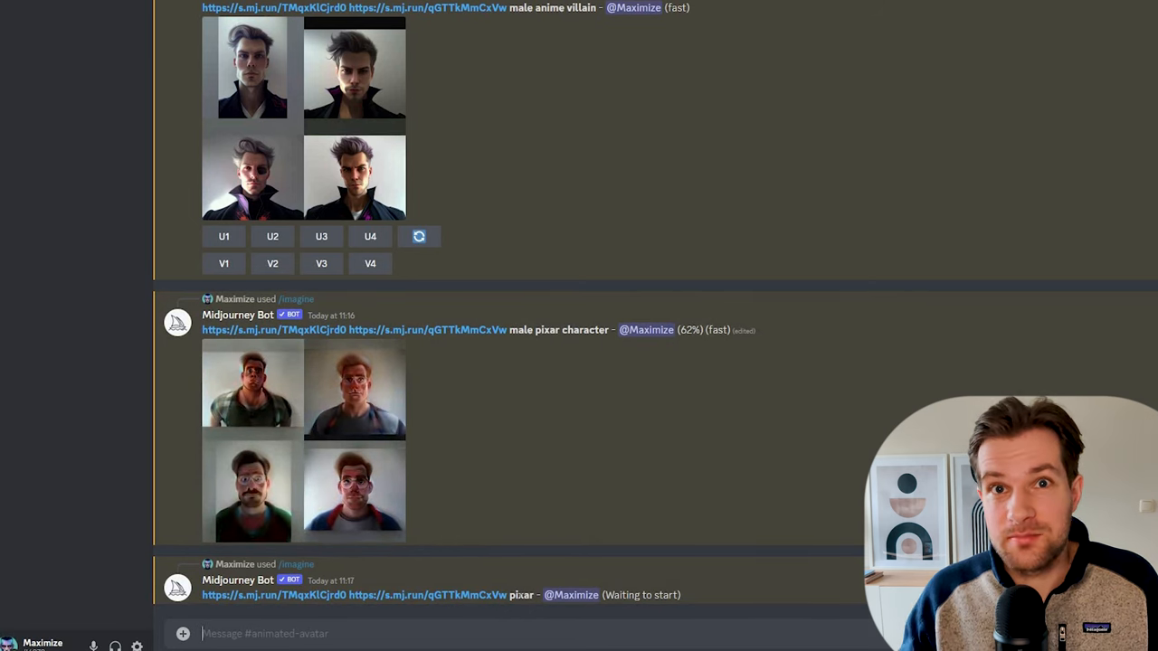
pyautogui.moveTo(534, 554)
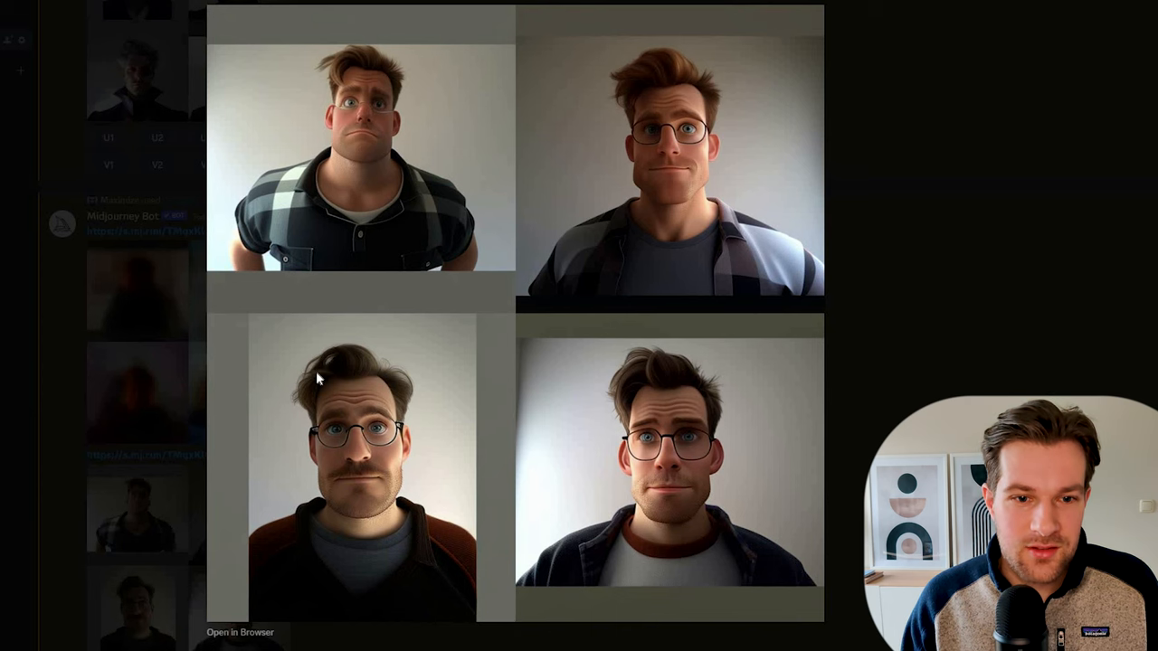
pyautogui.moveTo(317, 481)
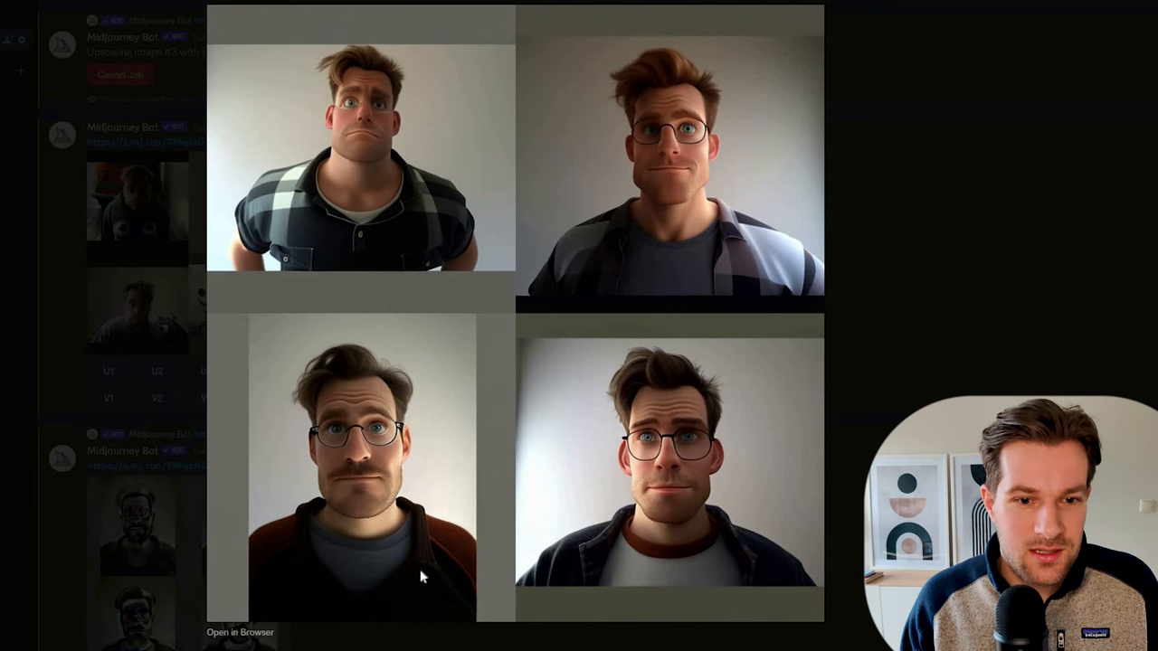
pyautogui.moveTo(133, 562)
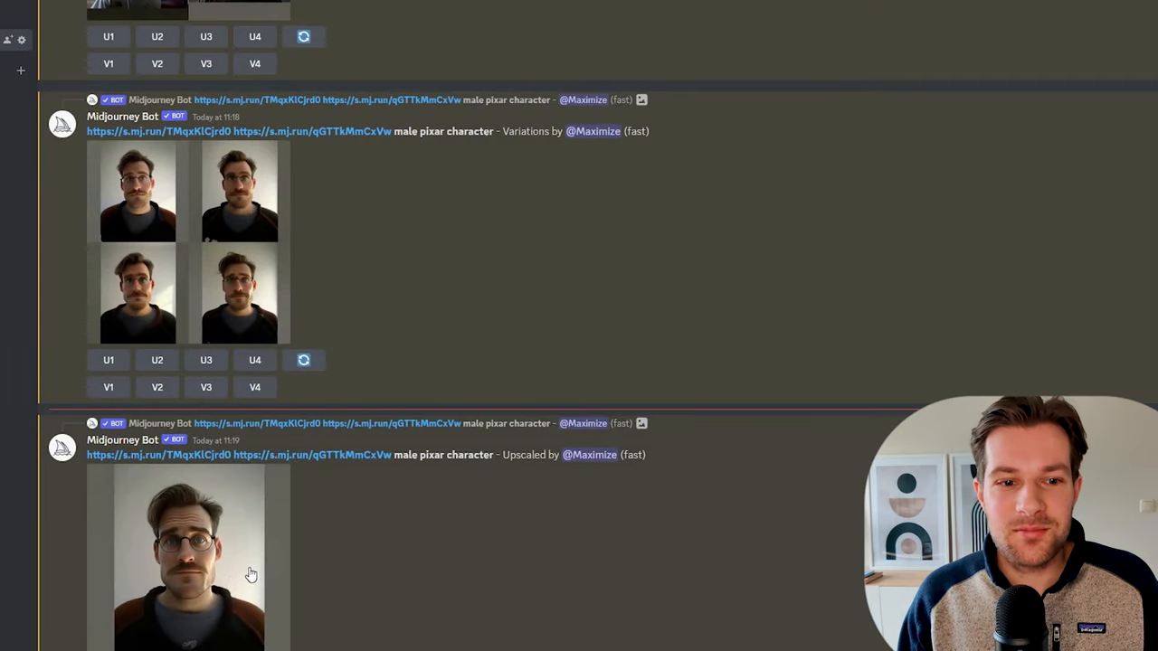
# - Upscale the preferred bespectacled Pixar-style variation into a single portrait
pyautogui.click(188, 560)
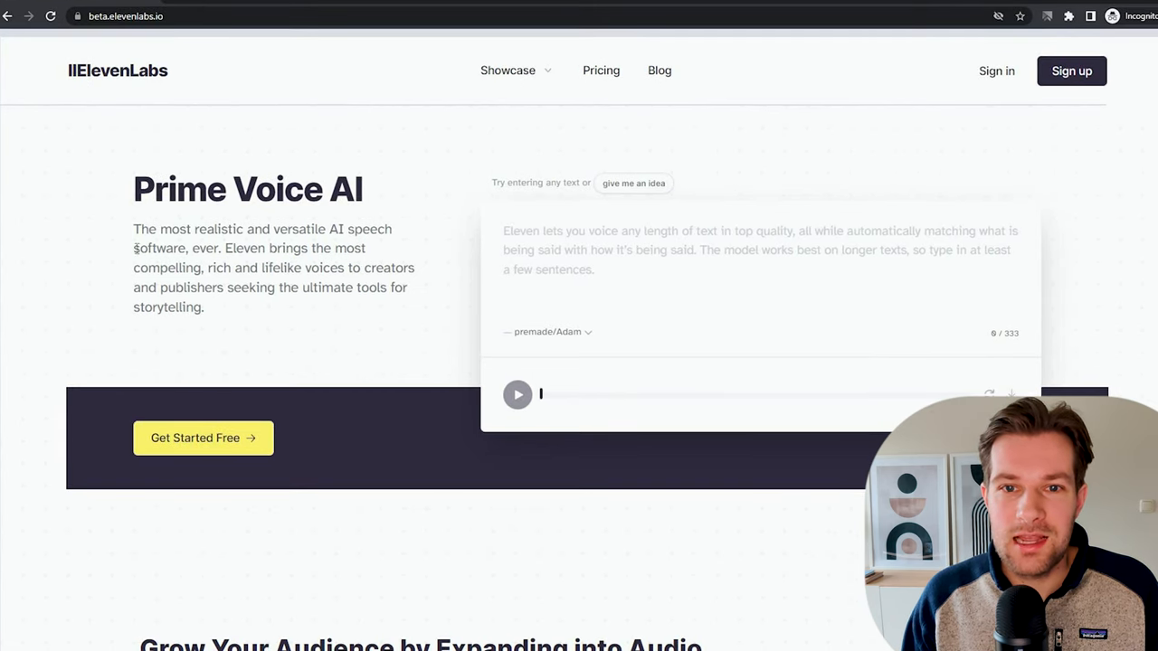
# - Have the homepage demo speak 'Hi this is my voice' using the Adam premade voice
pyautogui.moveTo(134, 190); pyautogui.dragTo(205, 308)
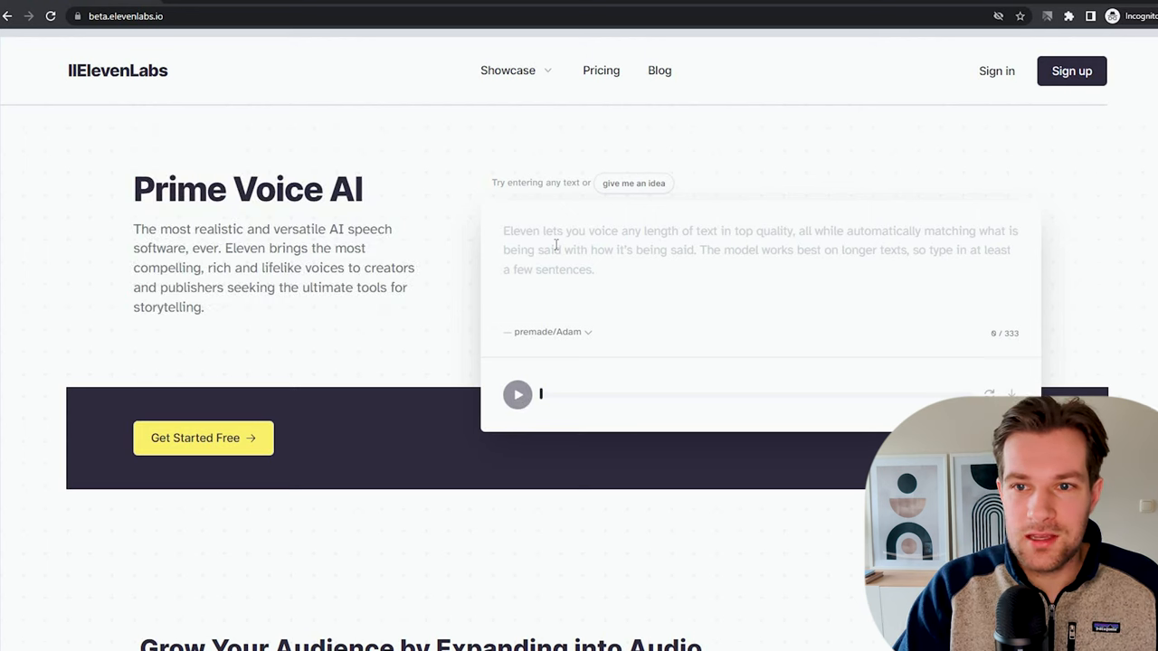
pyautogui.write('Hi this')
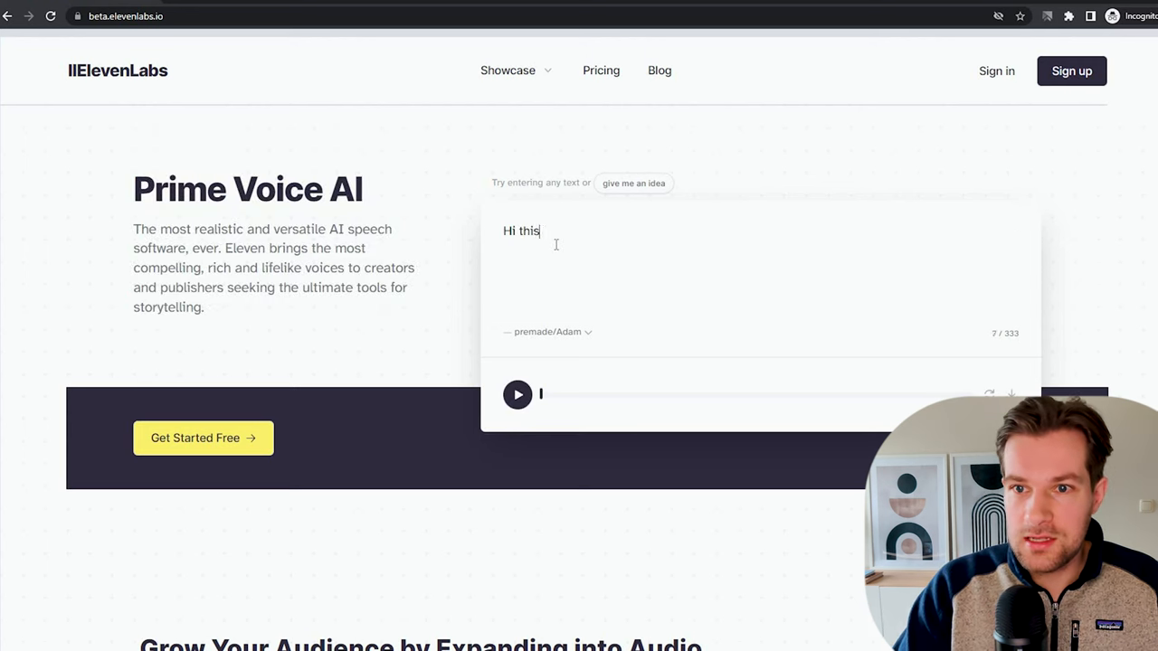
pyautogui.write('is my voice')
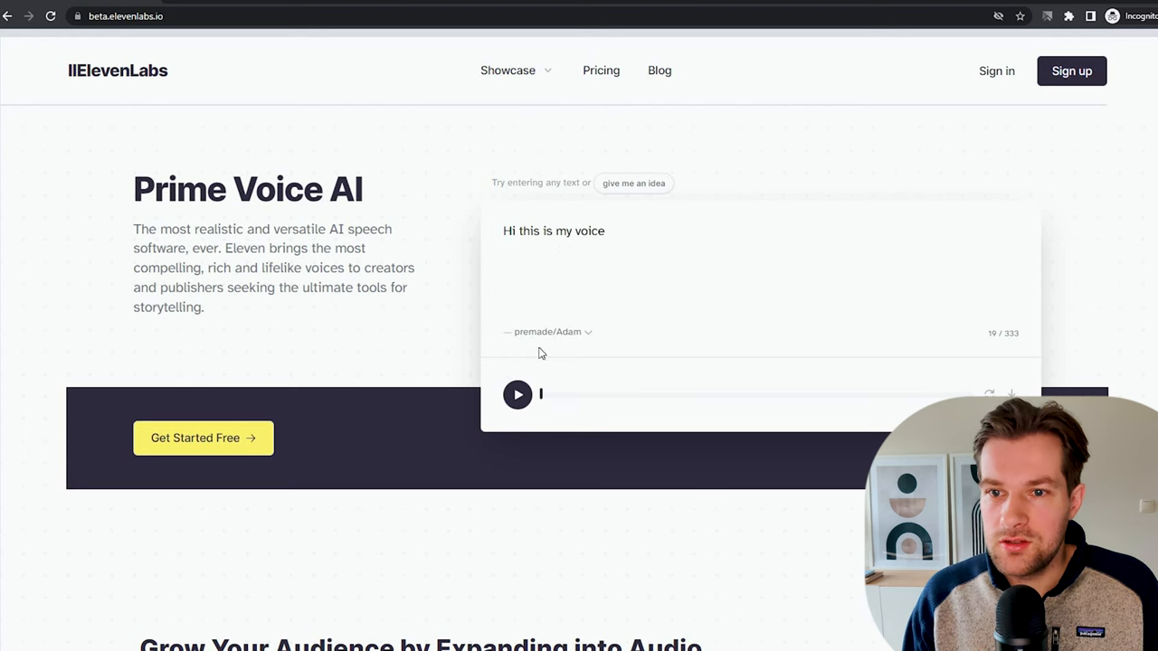
pyautogui.click(517, 394)
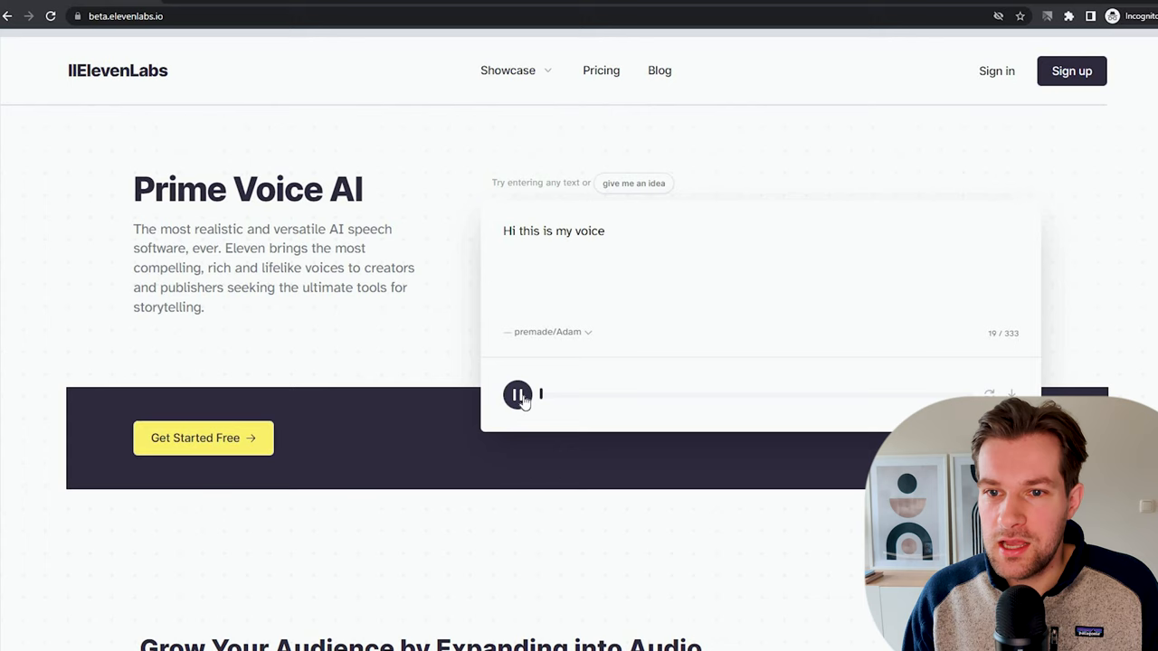
pyautogui.click(546, 331)
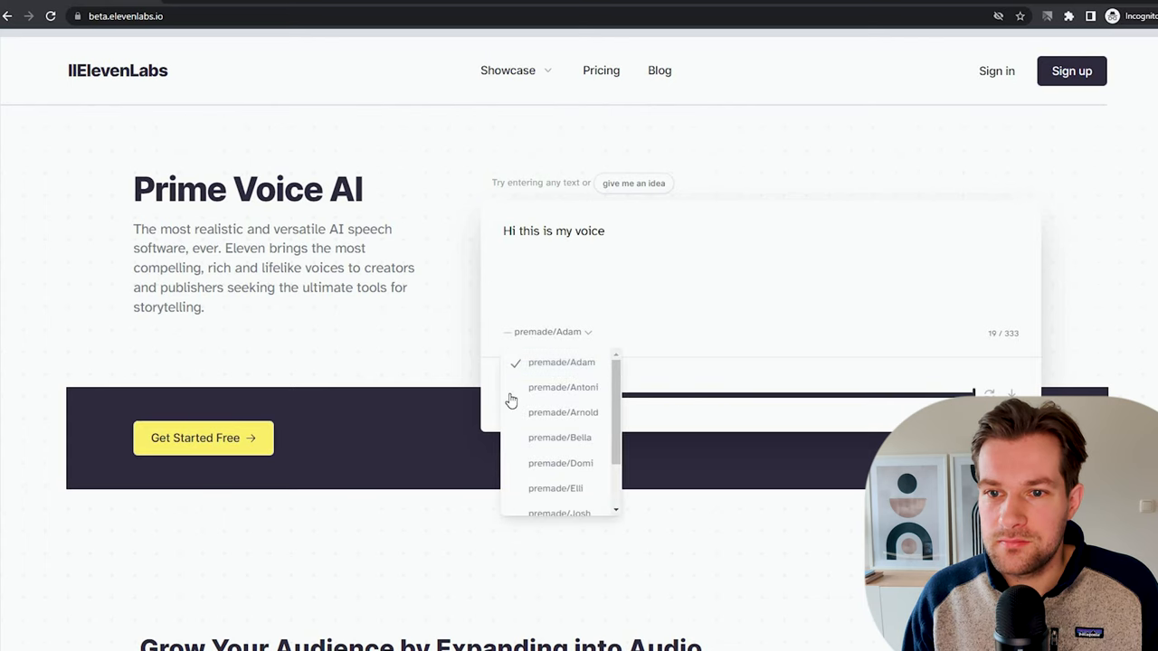
pyautogui.click(561, 362)
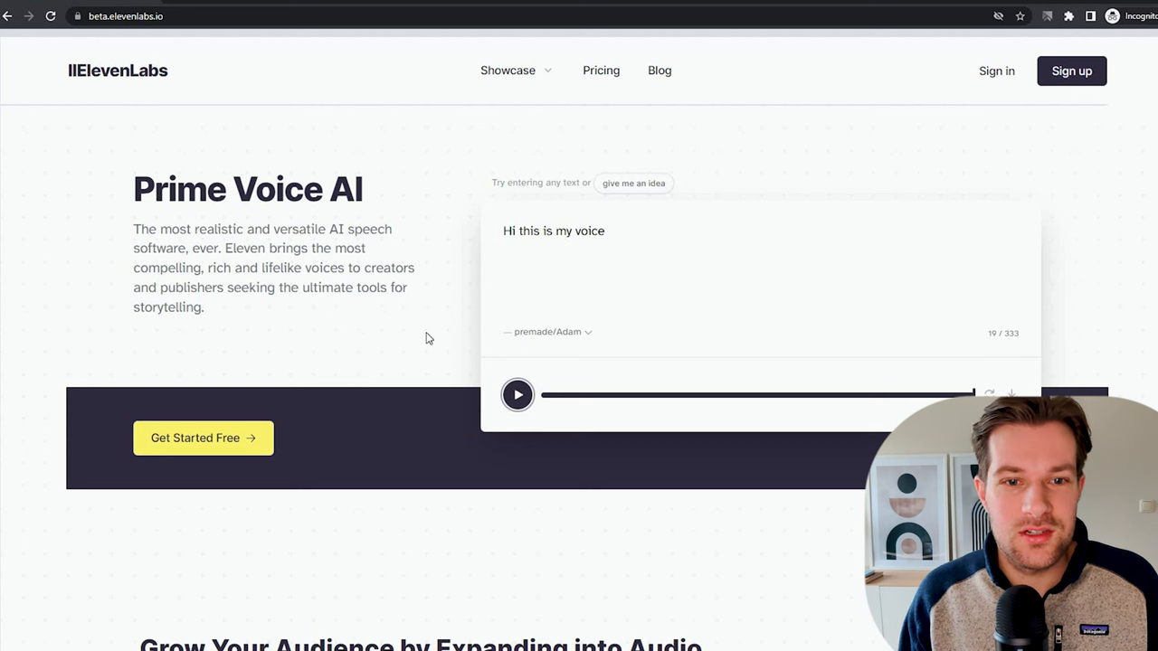
# - Review the subscription plans, highlighting the Free plan's details, with the Starter plan active
pyautogui.click(601, 70)
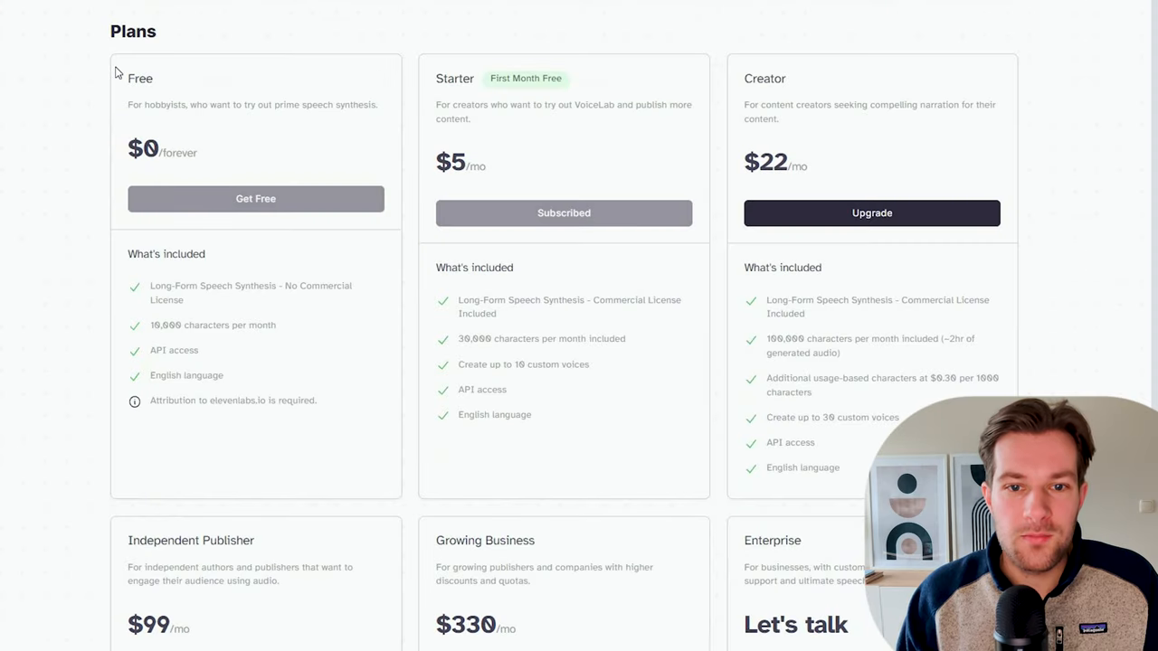
pyautogui.moveTo(116, 72); pyautogui.dragTo(360, 402)
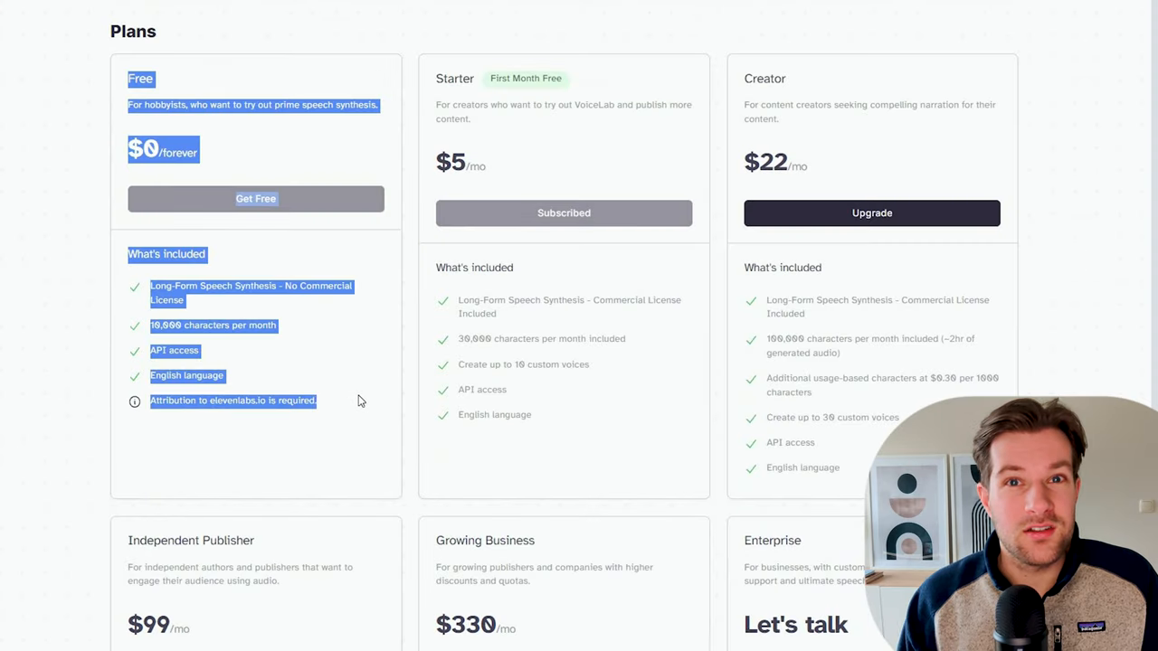
pyautogui.moveTo(513, 100)
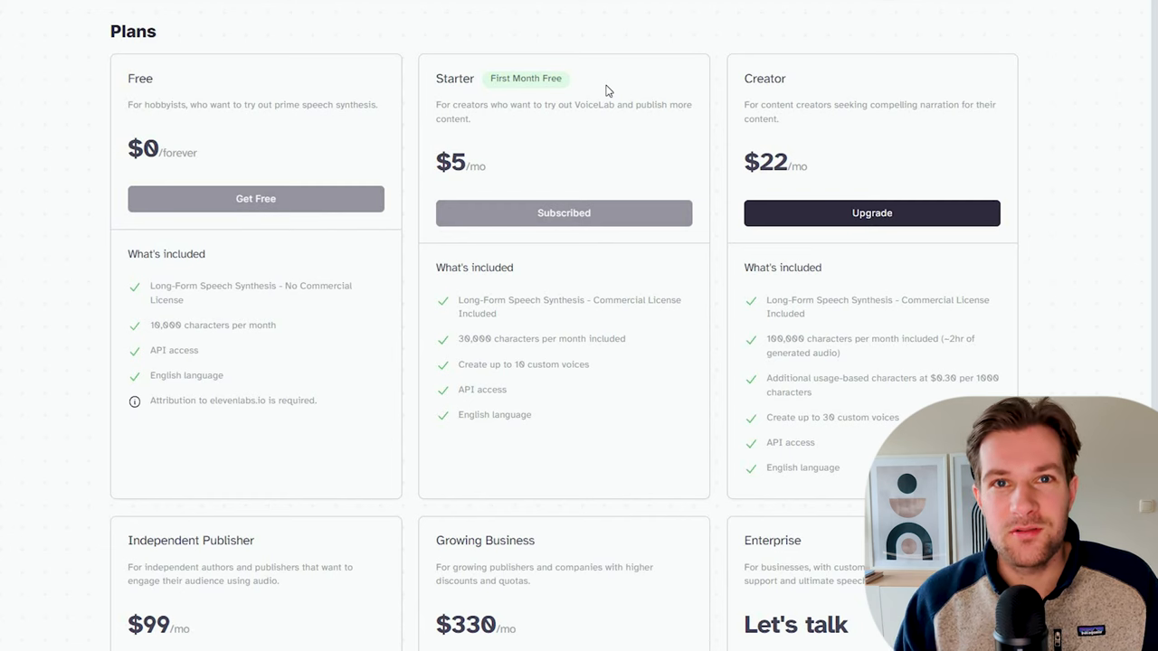
pyautogui.moveTo(557, 253)
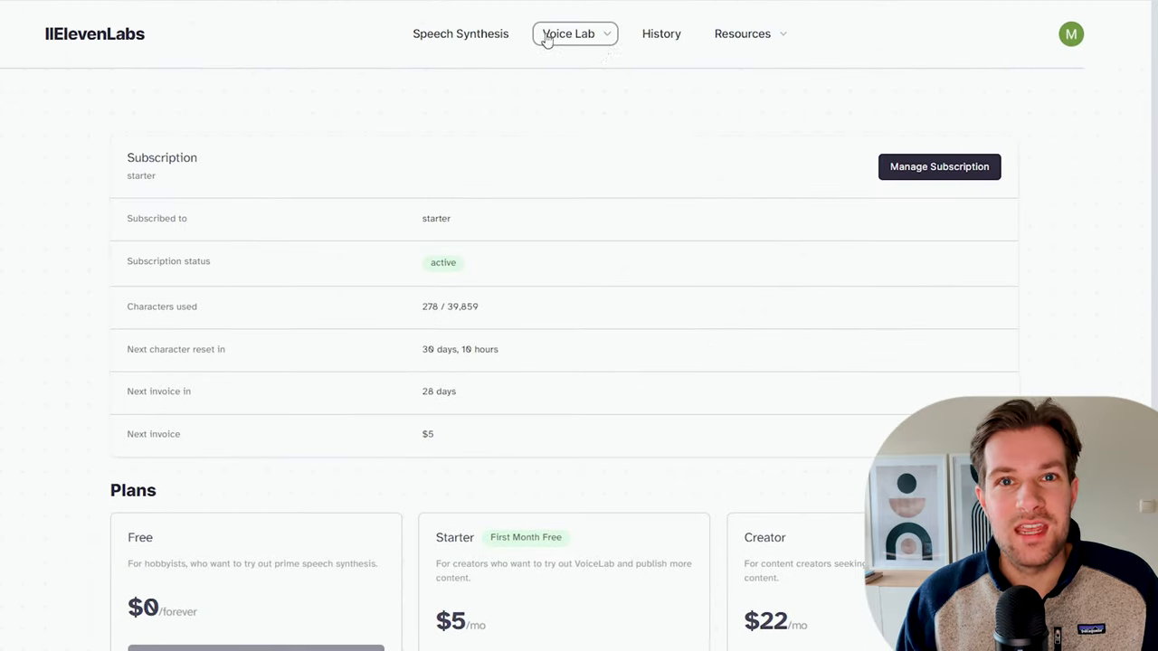
pyautogui.click(568, 33)
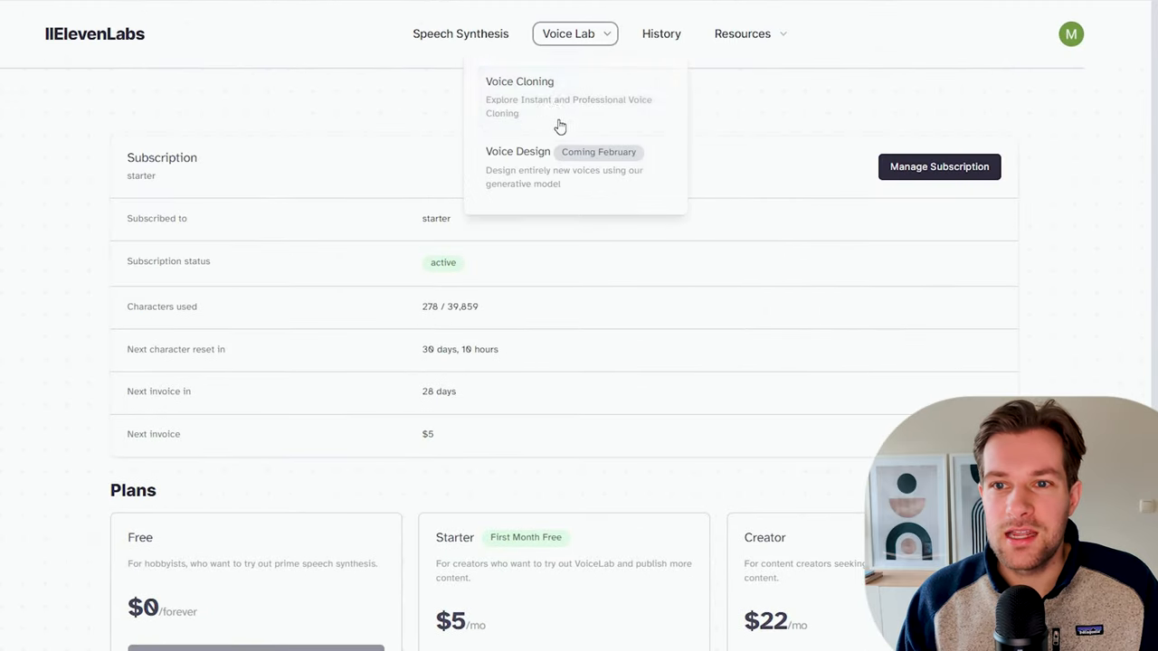
# - In Voice Cloning, save the cloned voice 'Me' with its uploaded samples and rights confirmed
pyautogui.click(520, 98)
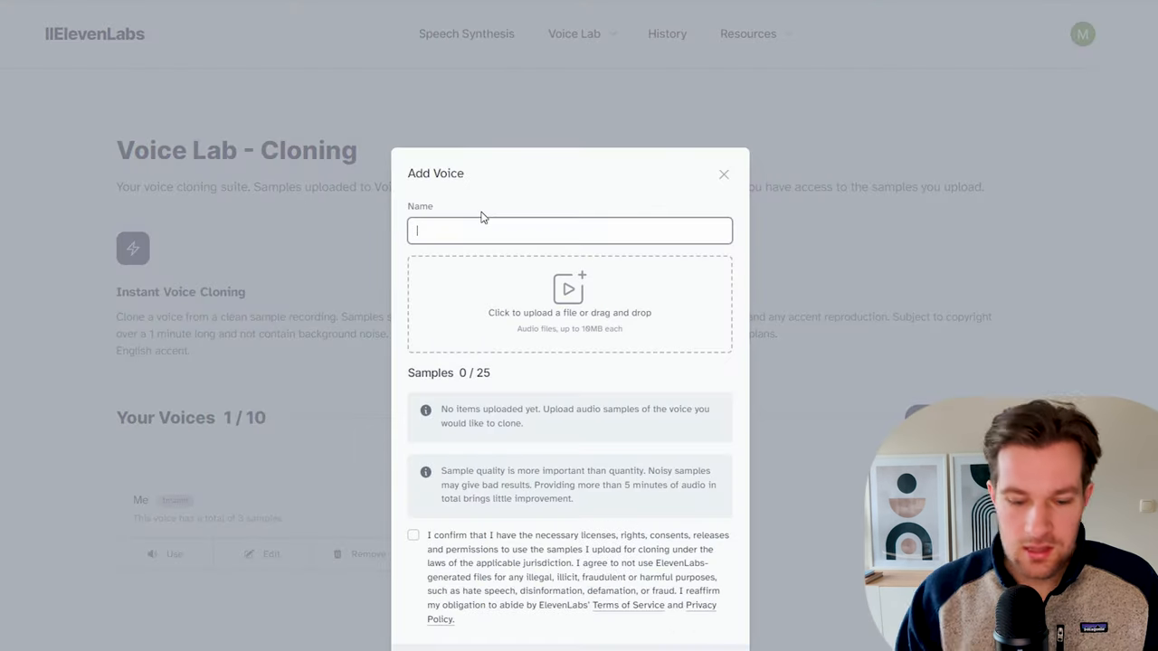
pyautogui.write('Me 2')
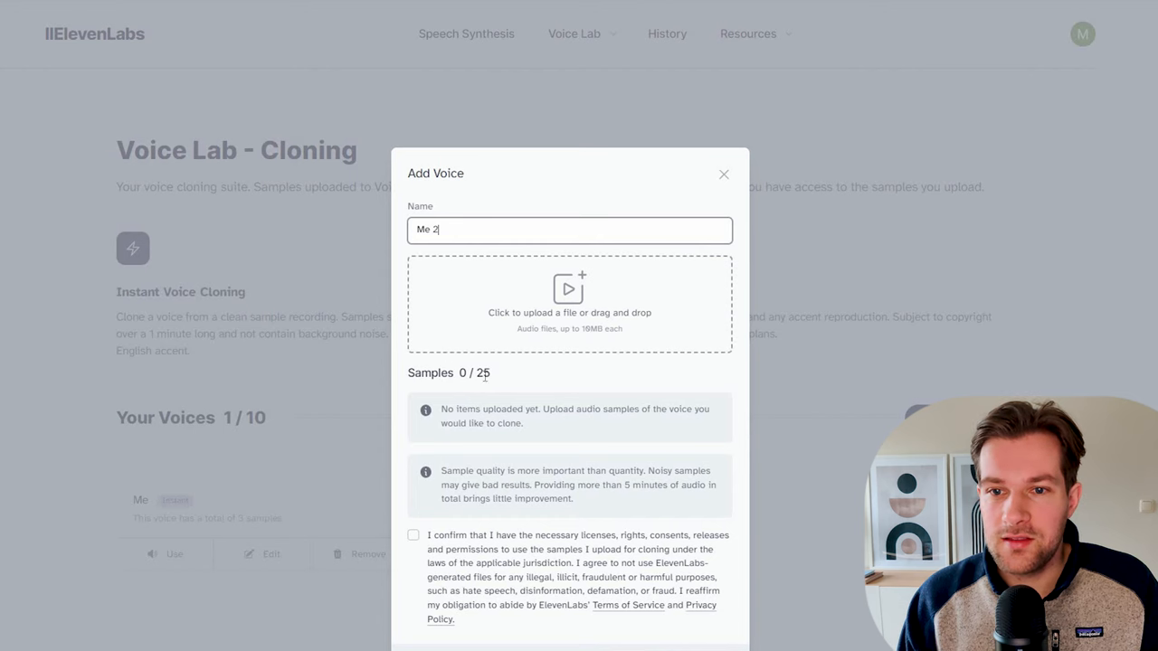
pyautogui.moveTo(557, 313)
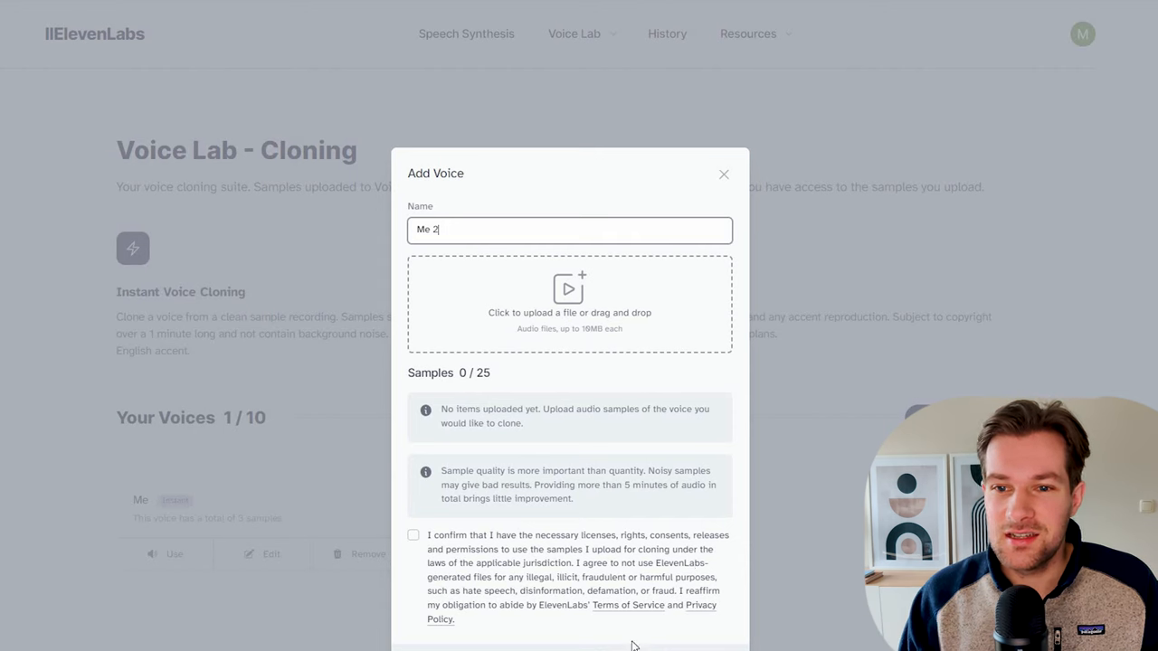
pyautogui.click(271, 553)
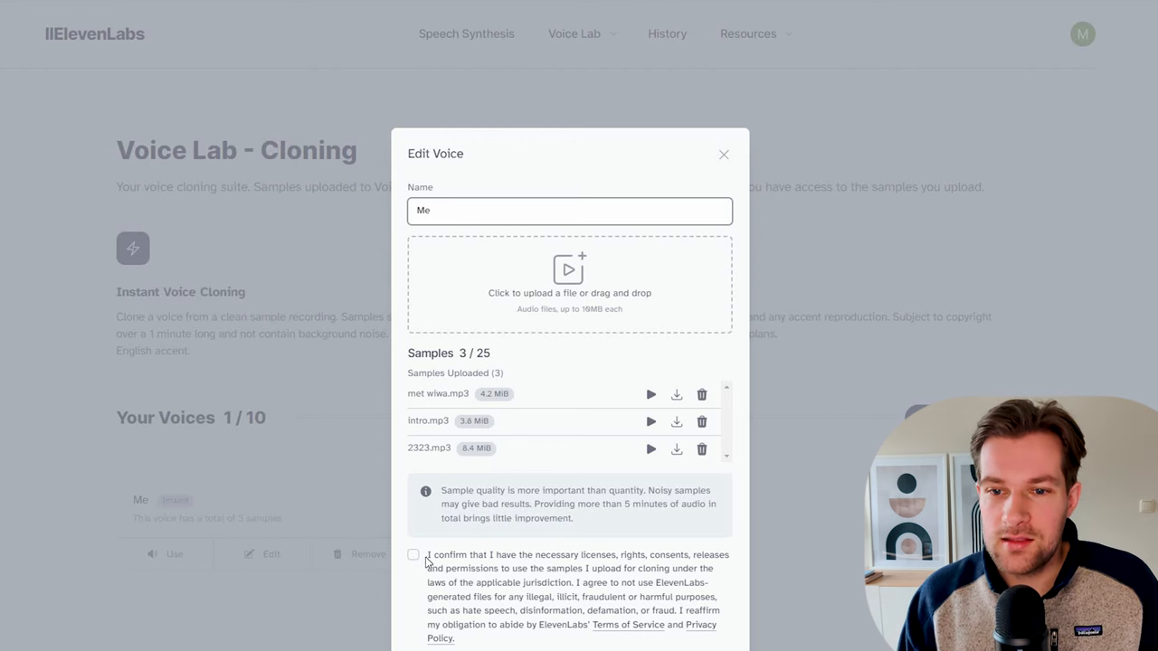
pyautogui.click(413, 554)
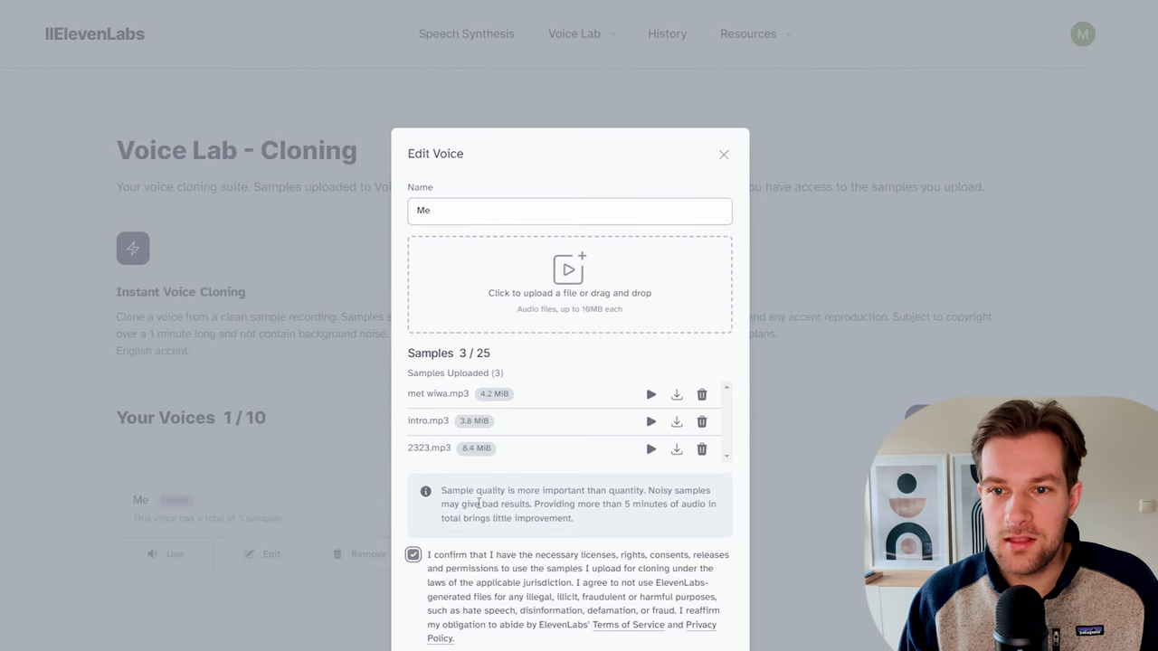
pyautogui.click(723, 153)
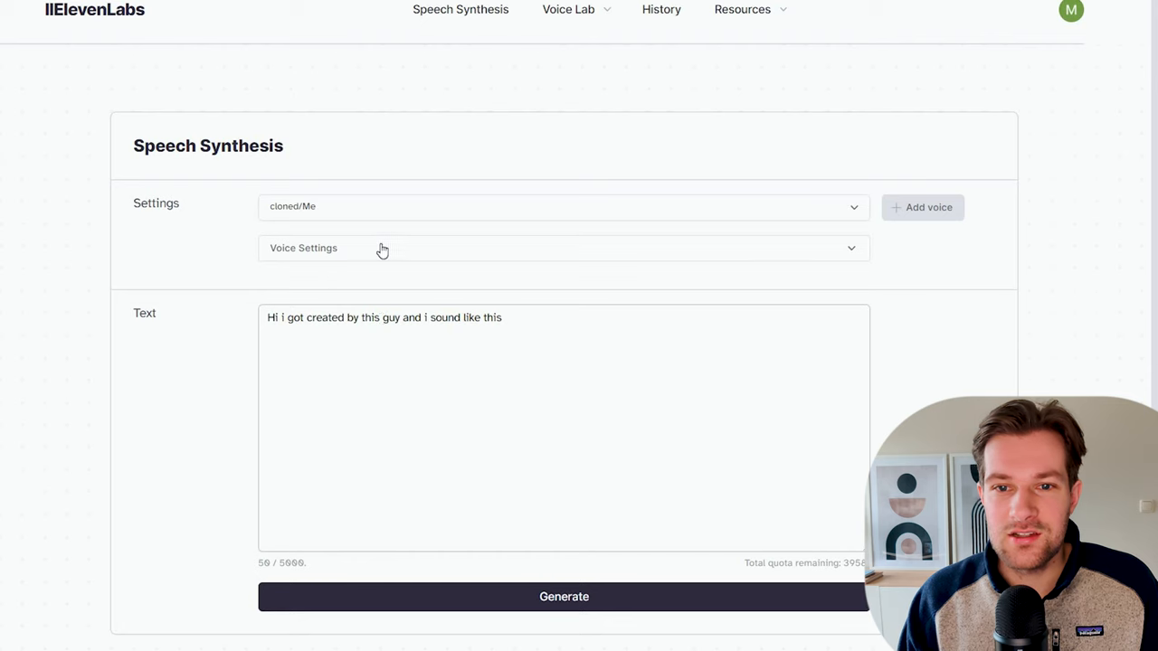
# - Select the cloned Me voice and expand its Stability and Clarity voice settings
pyautogui.click(563, 206)
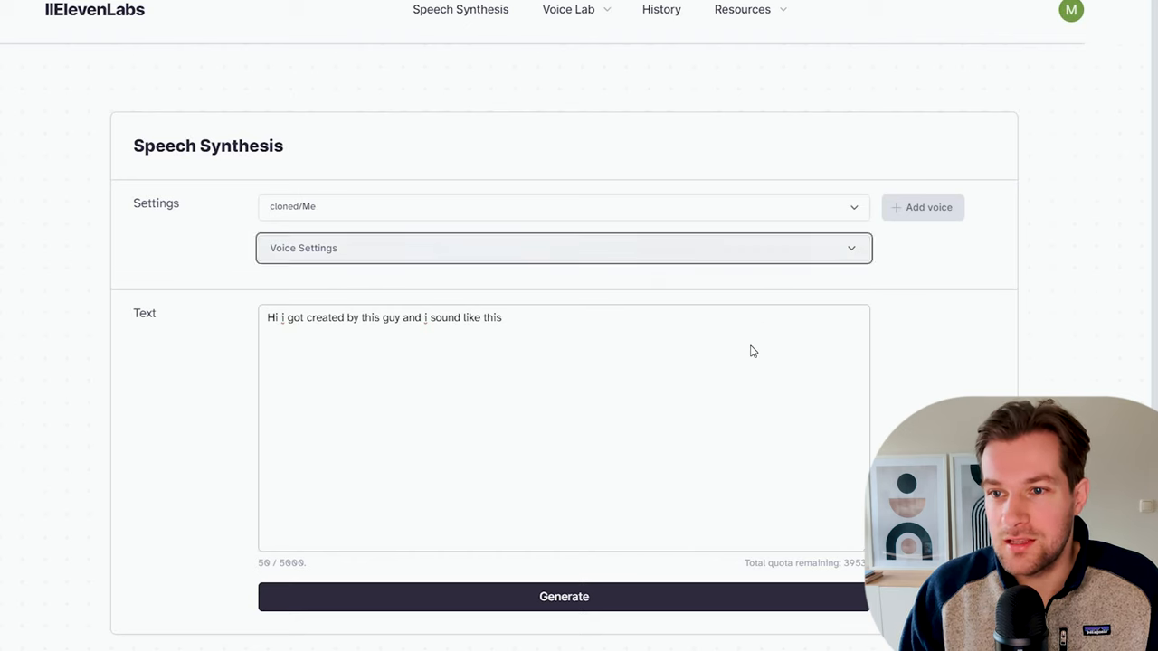
pyautogui.click(565, 247)
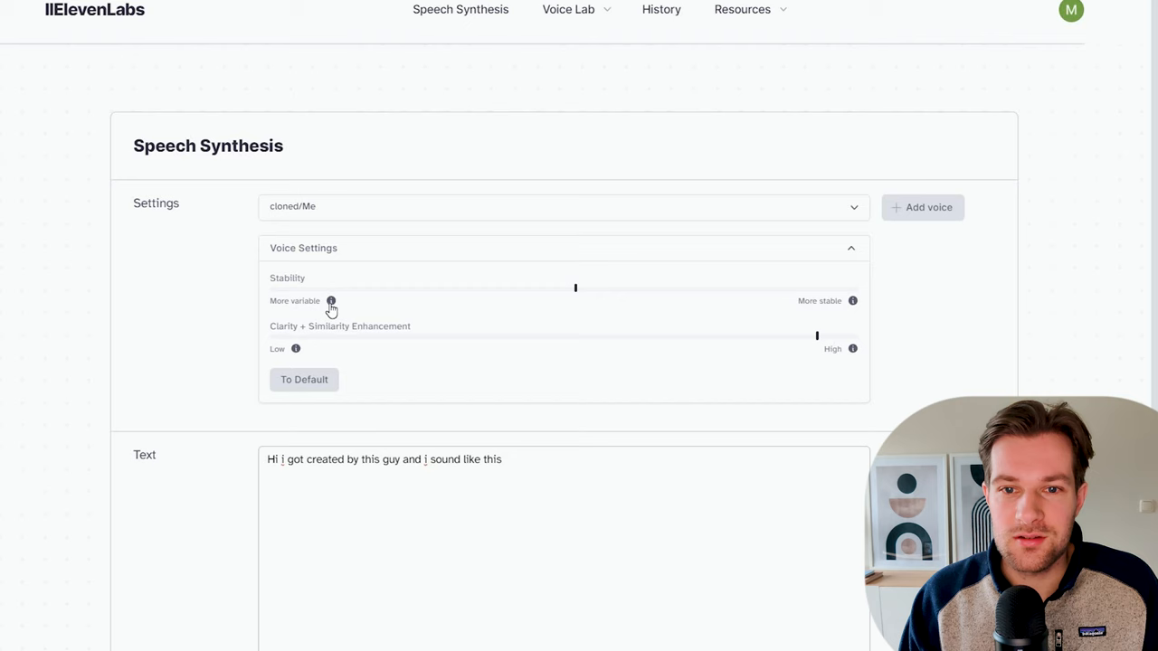
pyautogui.moveTo(852, 304)
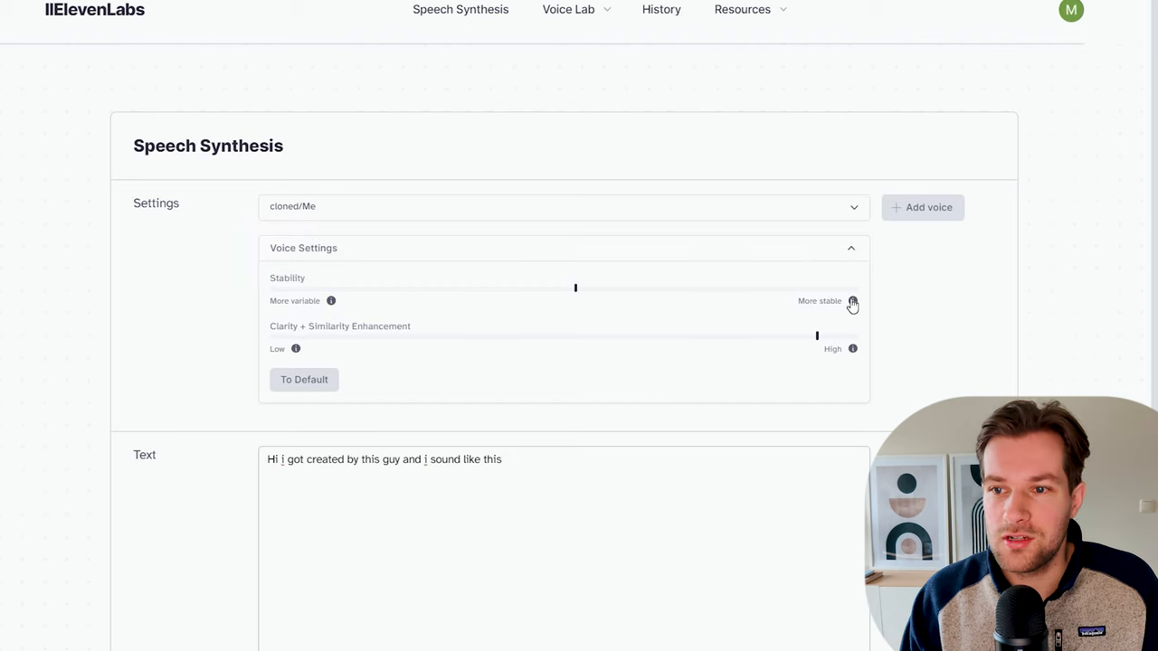
pyautogui.moveTo(336, 312)
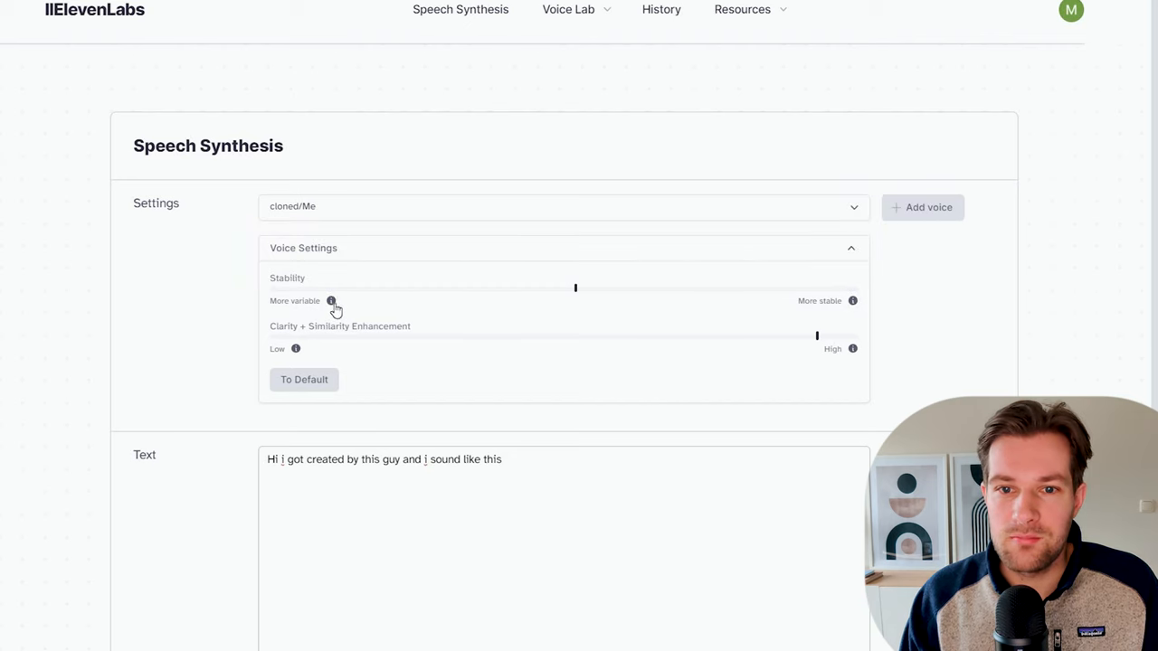
pyautogui.moveTo(331, 300)
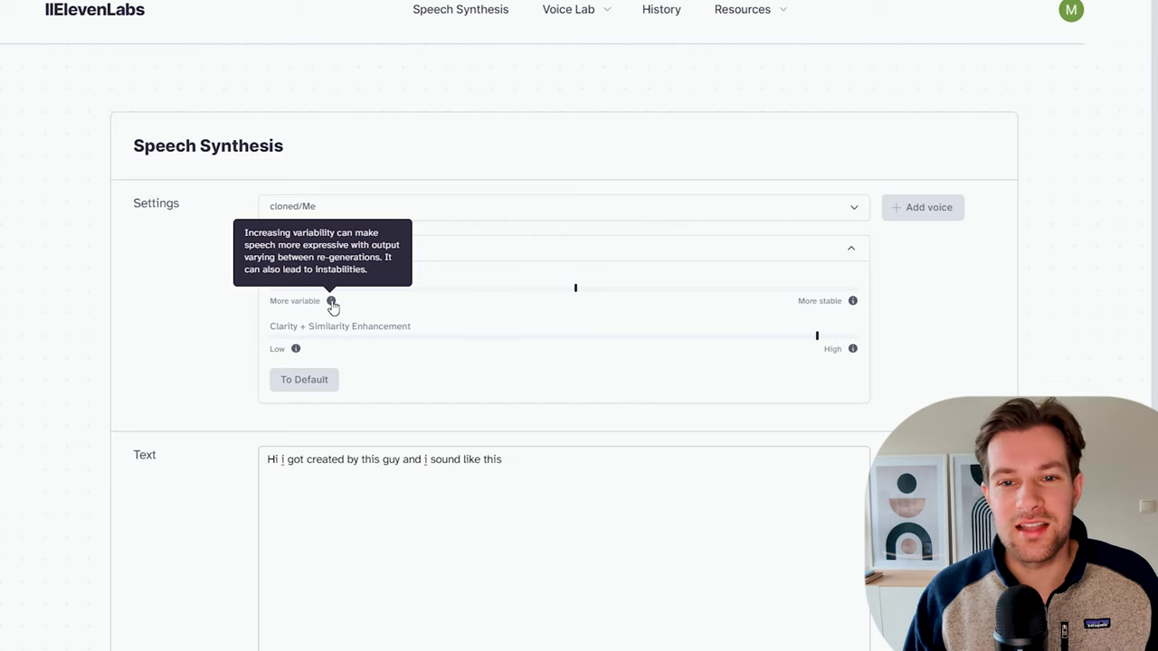
pyautogui.moveTo(234, 329)
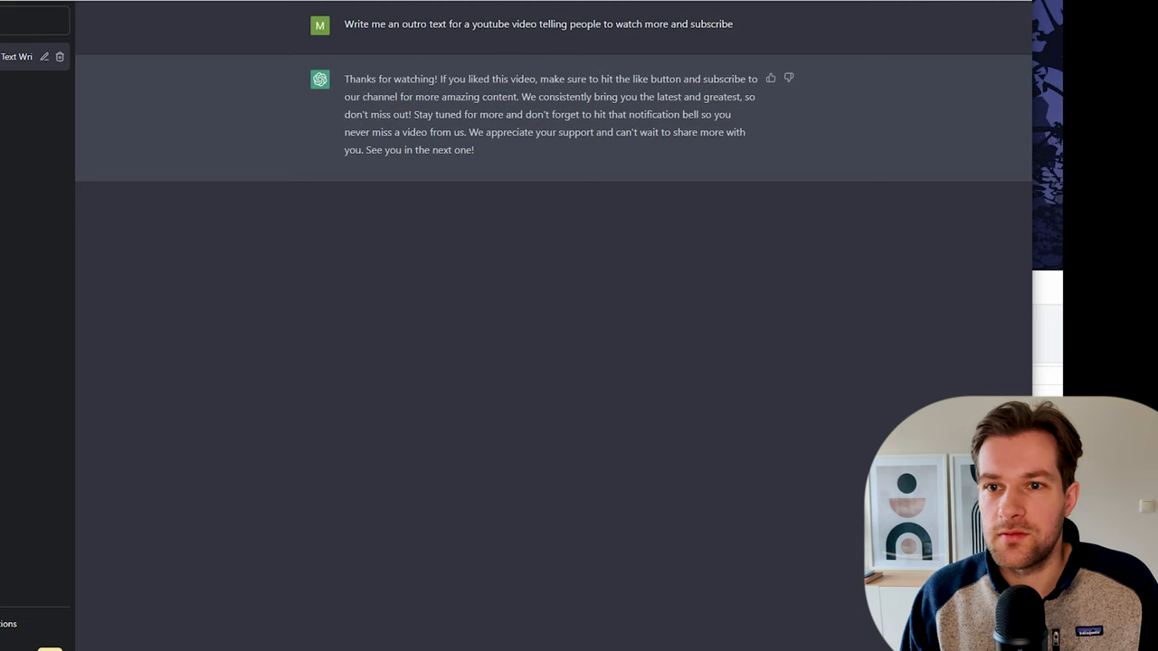
pyautogui.moveTo(478, 152)
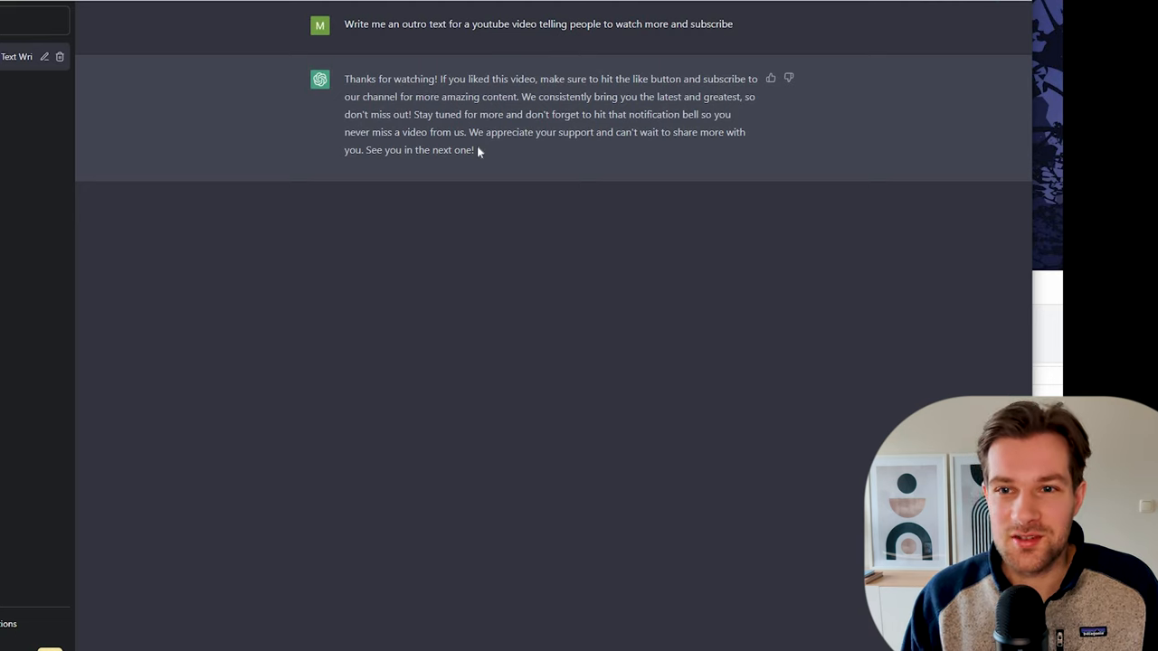
pyautogui.moveTo(496, 154)
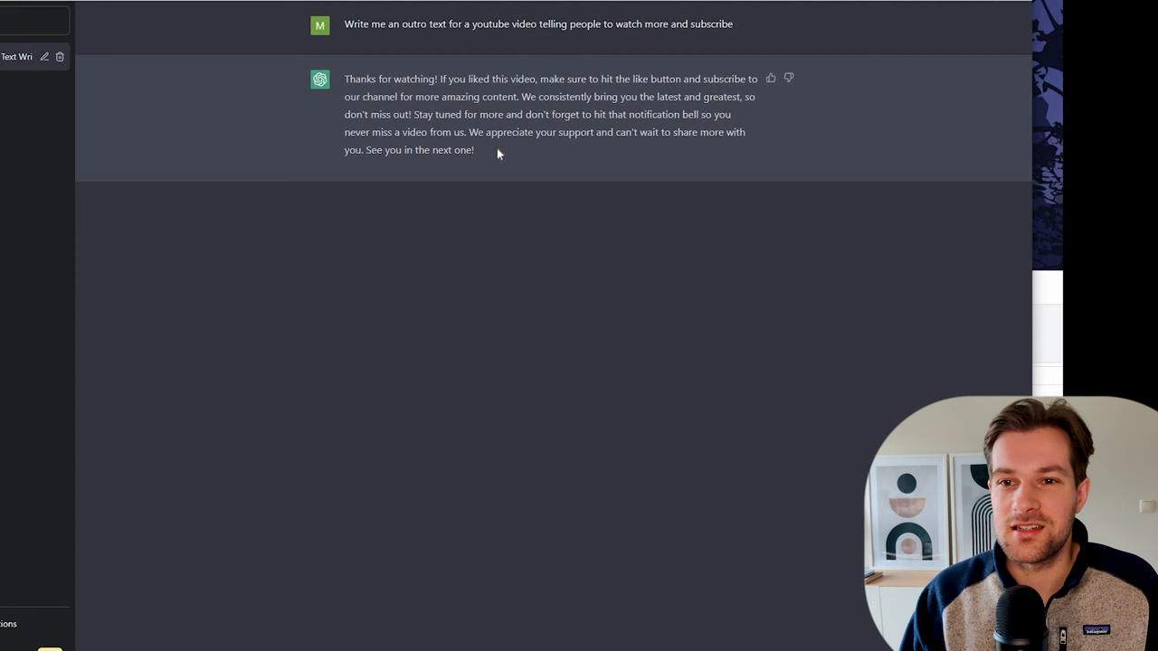
# - Select ChatGPT's generated YouTube outro script to copy it
pyautogui.moveTo(344, 80); pyautogui.dragTo(474, 150)
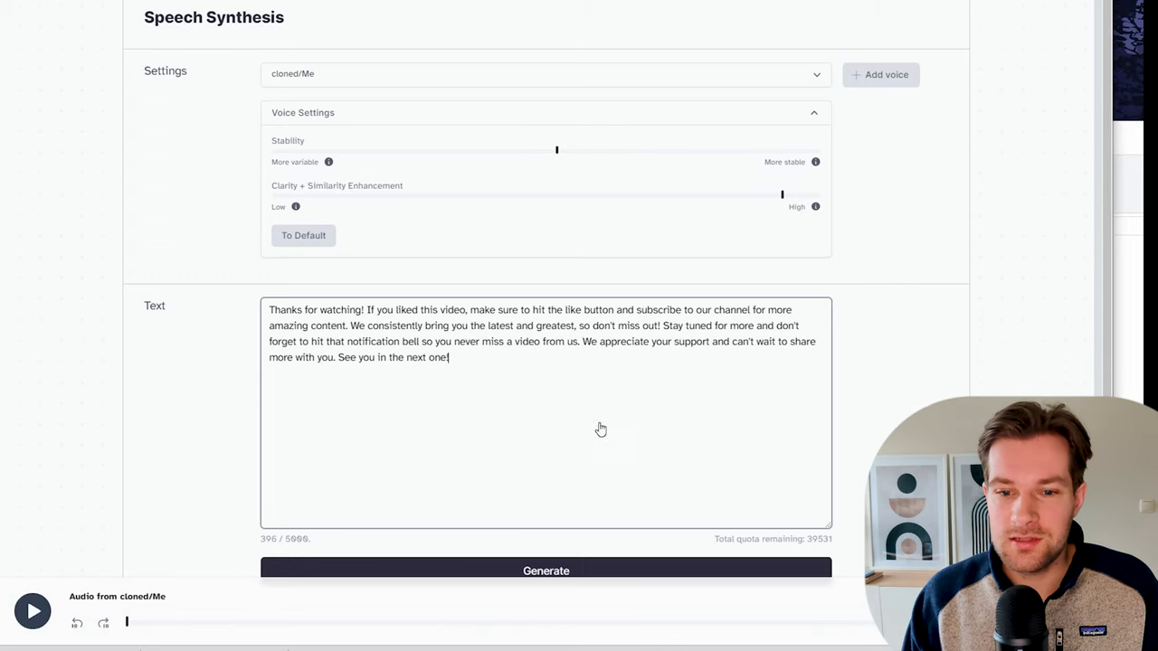
# - Generate the outro script in the cloned Me voice and play back the audio
pyautogui.click(546, 569)
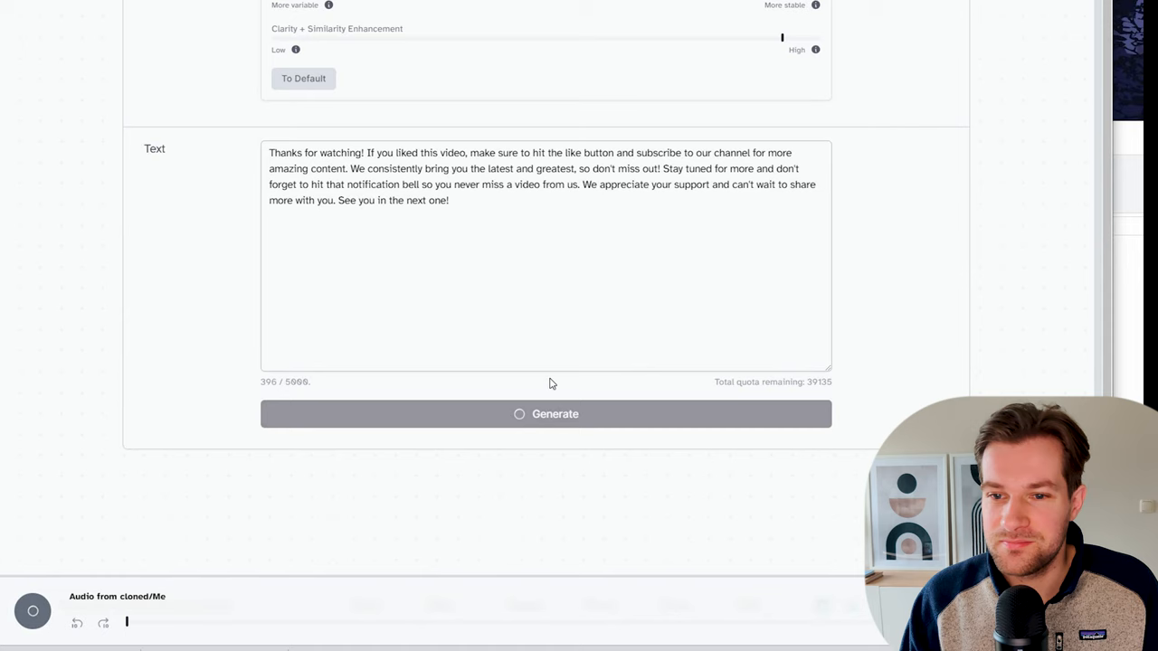
pyautogui.click(33, 612)
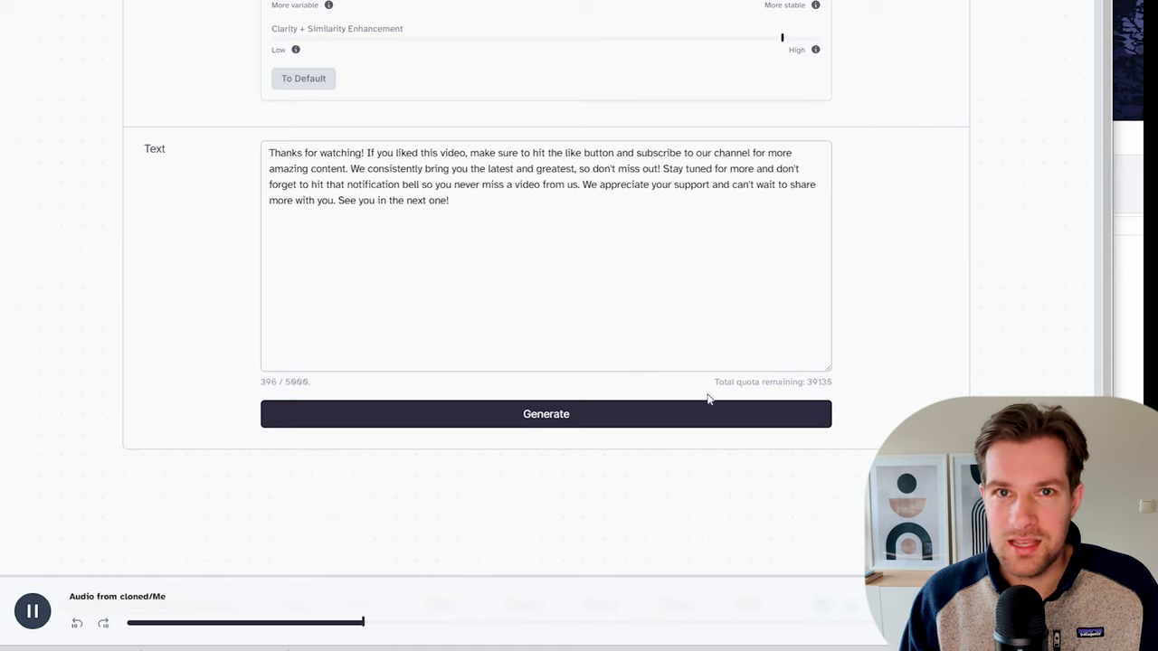
pyautogui.click(33, 611)
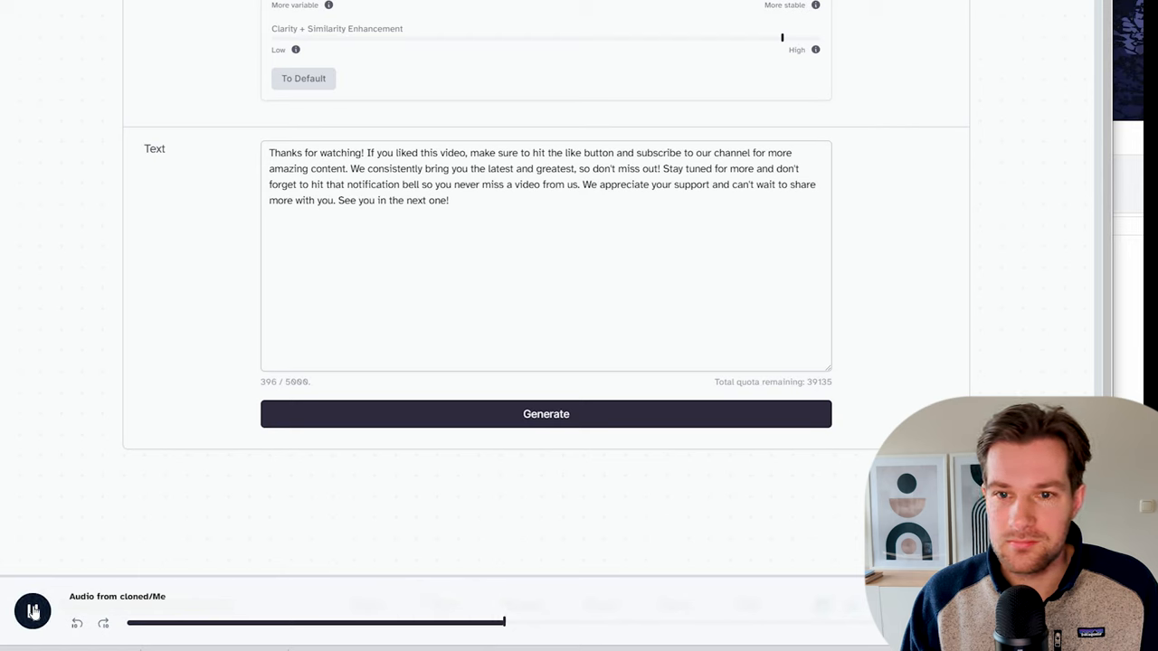
pyautogui.click(32, 612)
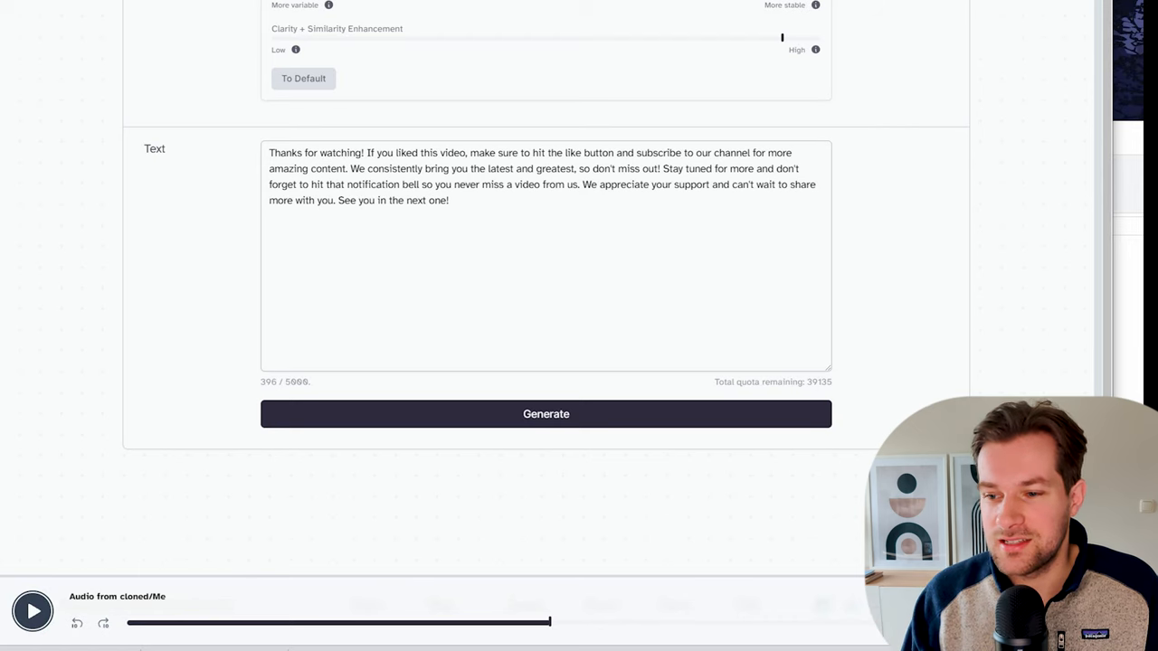
pyautogui.scroll(-3)
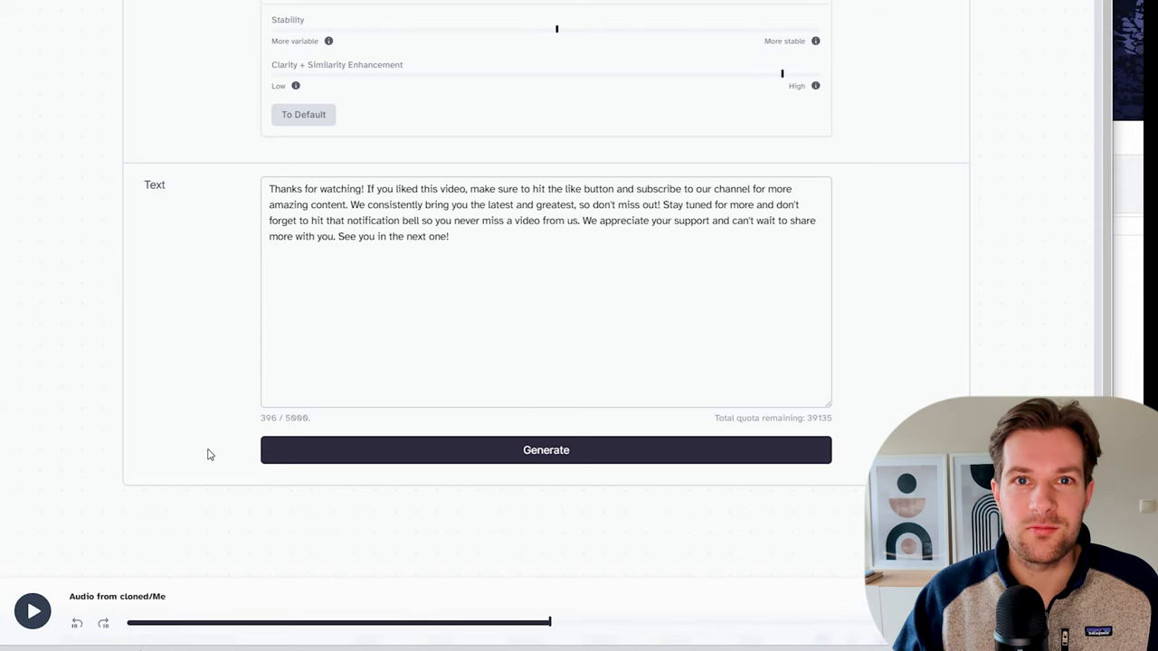
pyautogui.moveTo(376, 489)
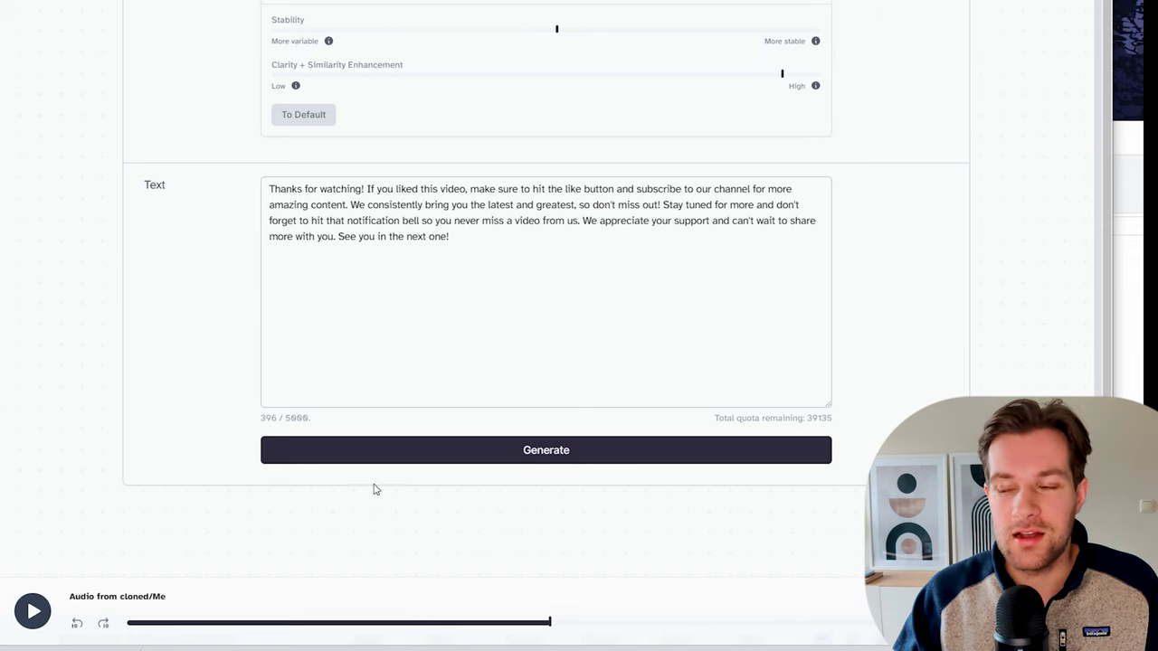
pyautogui.scroll(-3)
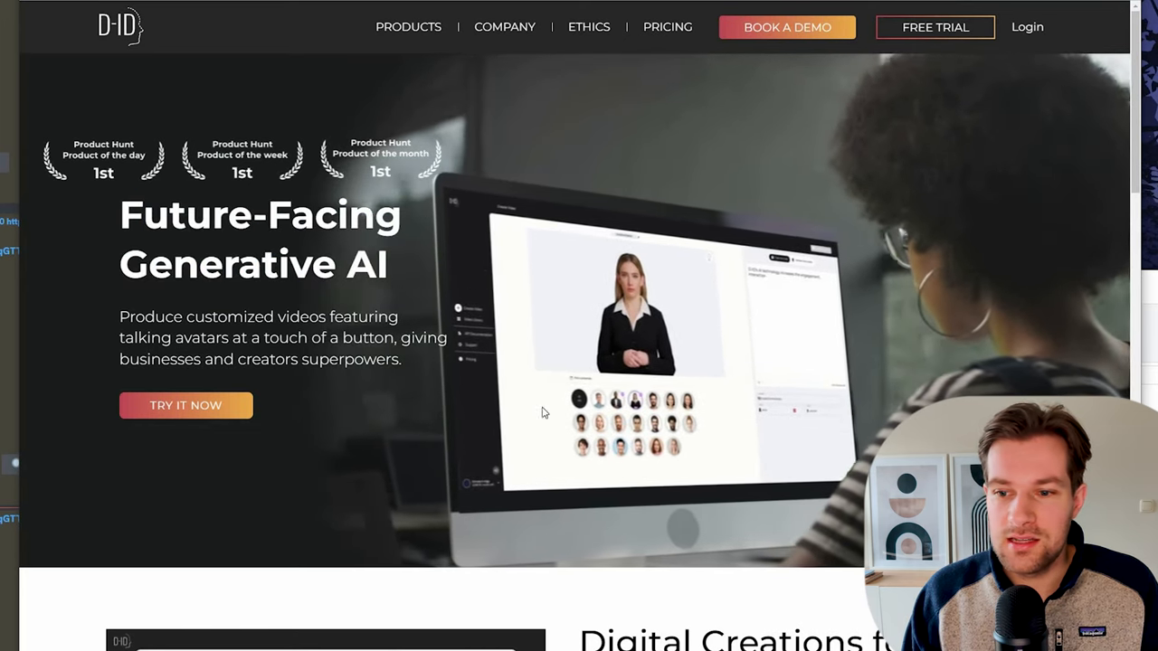
# - Go to the D-ID Pricing page listing Trial, Lite, Pro, Advanced and Enterprise plans
pyautogui.scroll(-3)
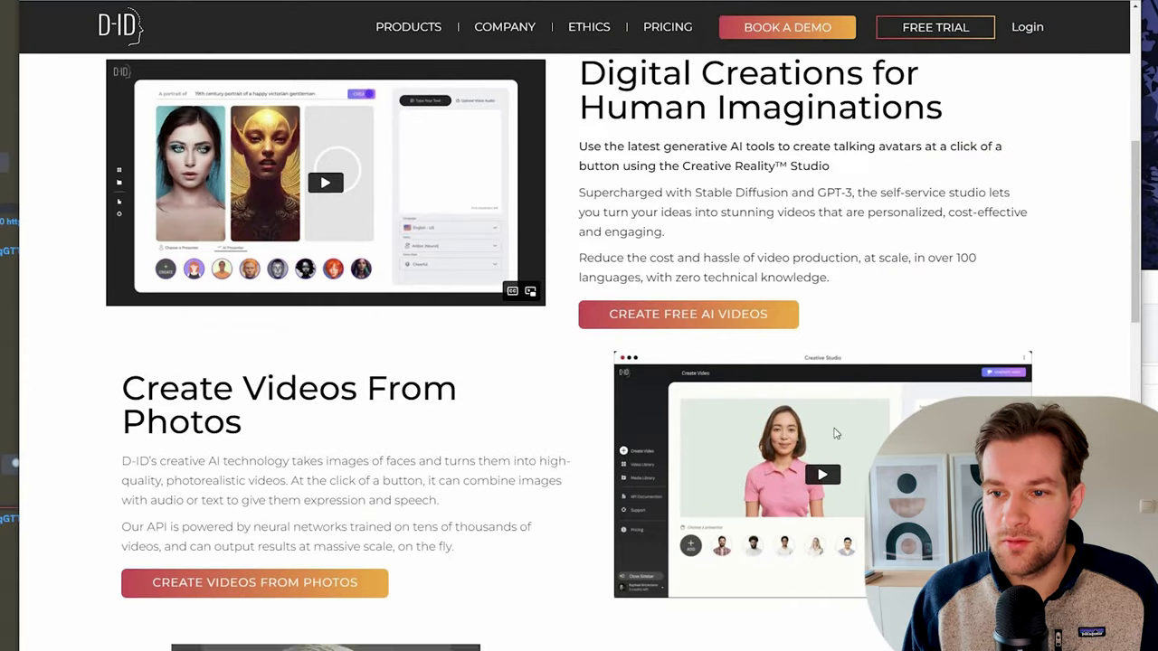
pyautogui.click(821, 474)
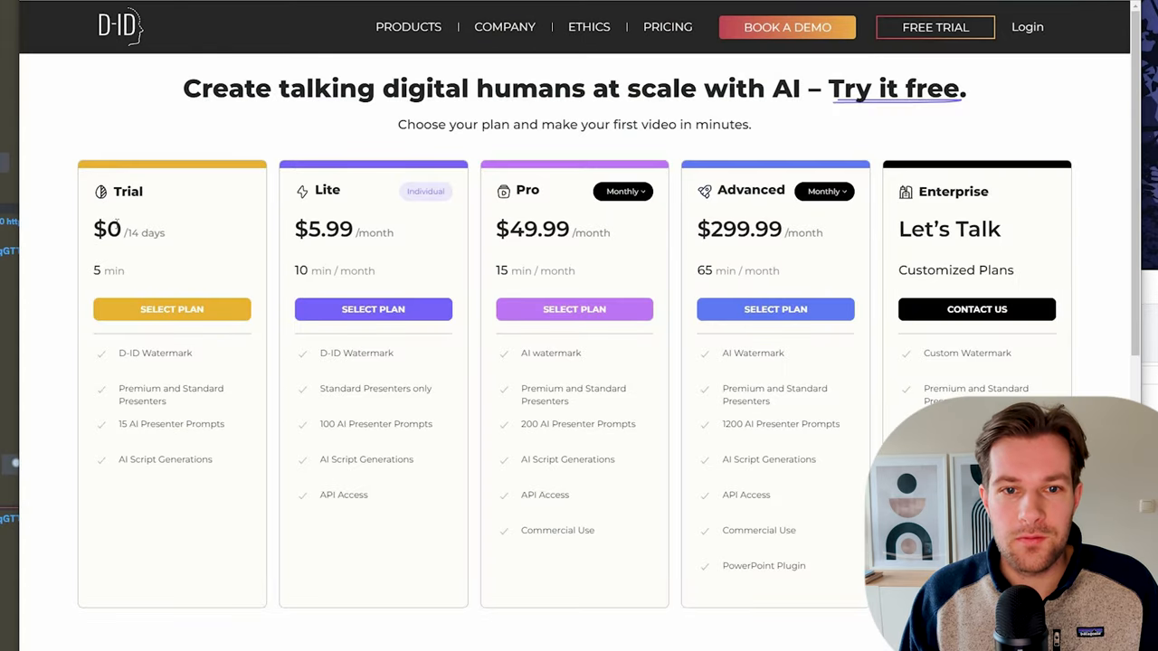
pyautogui.moveTo(86, 275)
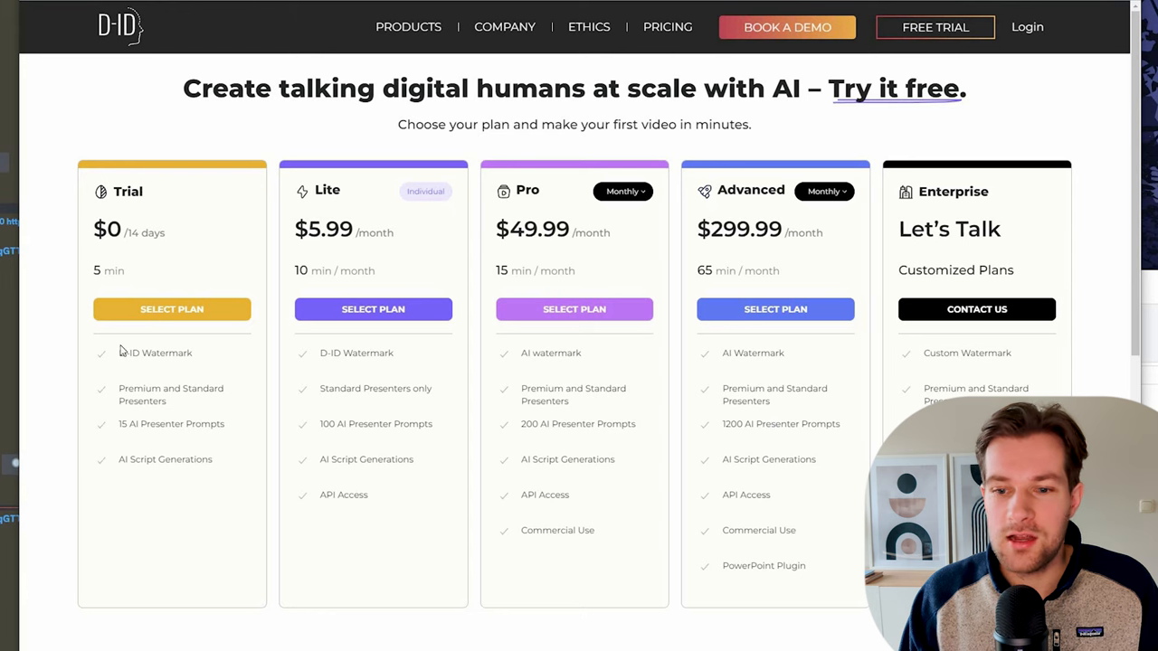
pyautogui.moveTo(177, 335)
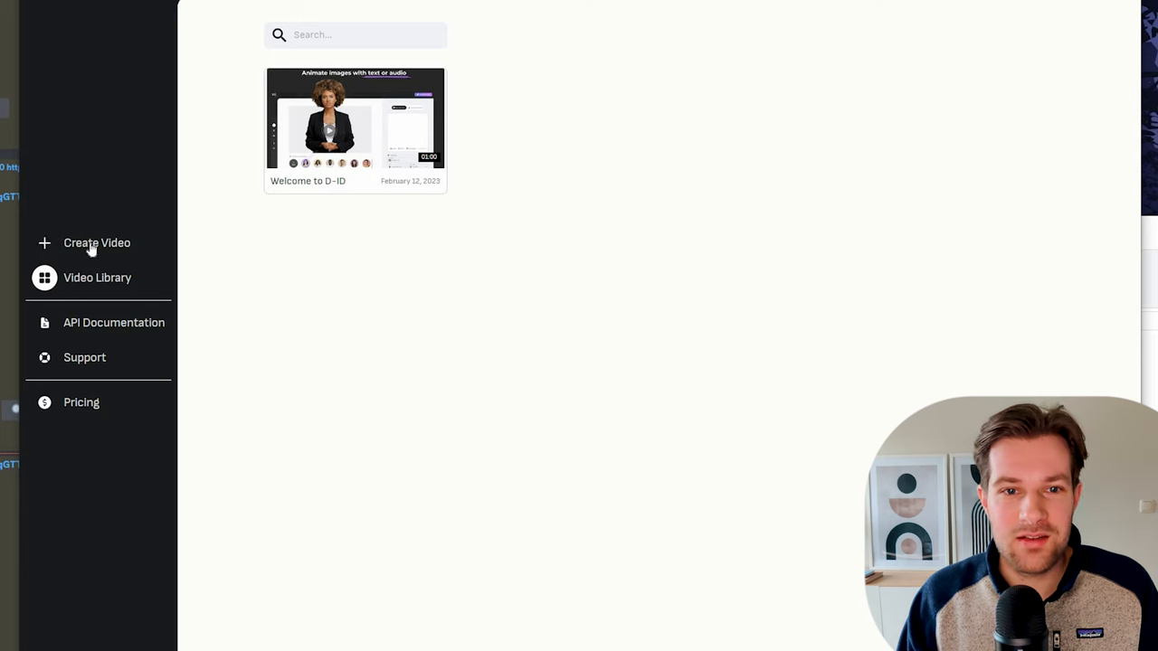
# - Start a new video with the uploaded Pixar-style portrait as presenter and choose voice-audio upload
pyautogui.click(98, 242)
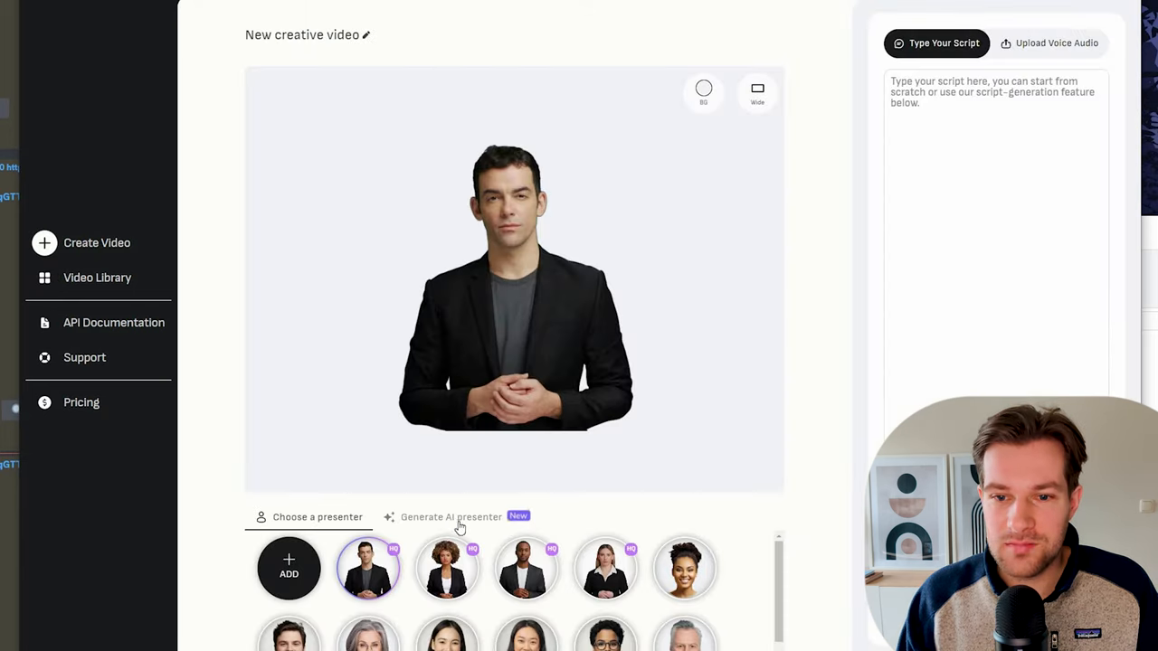
pyautogui.click(451, 517)
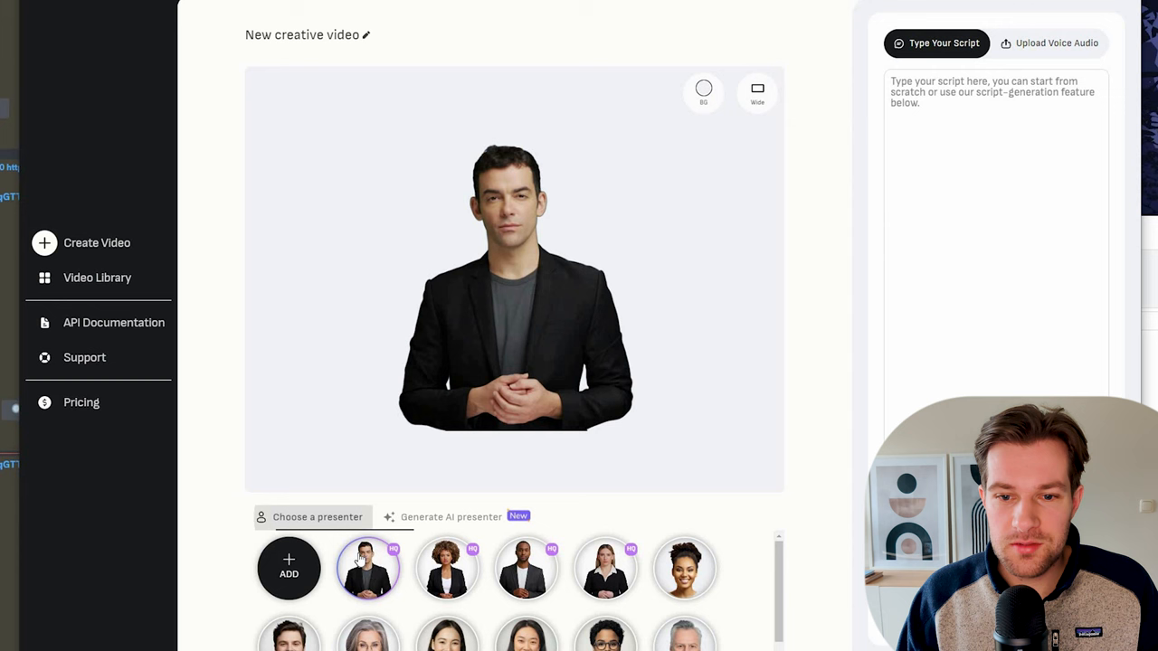
pyautogui.moveTo(289, 567)
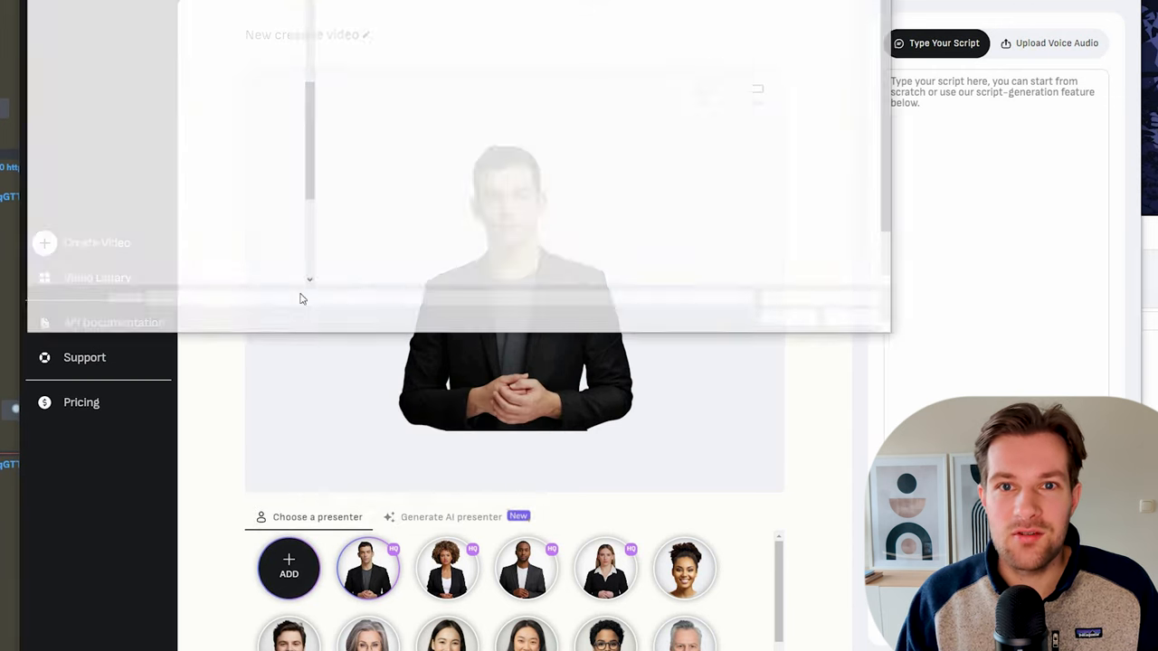
pyautogui.click(289, 568)
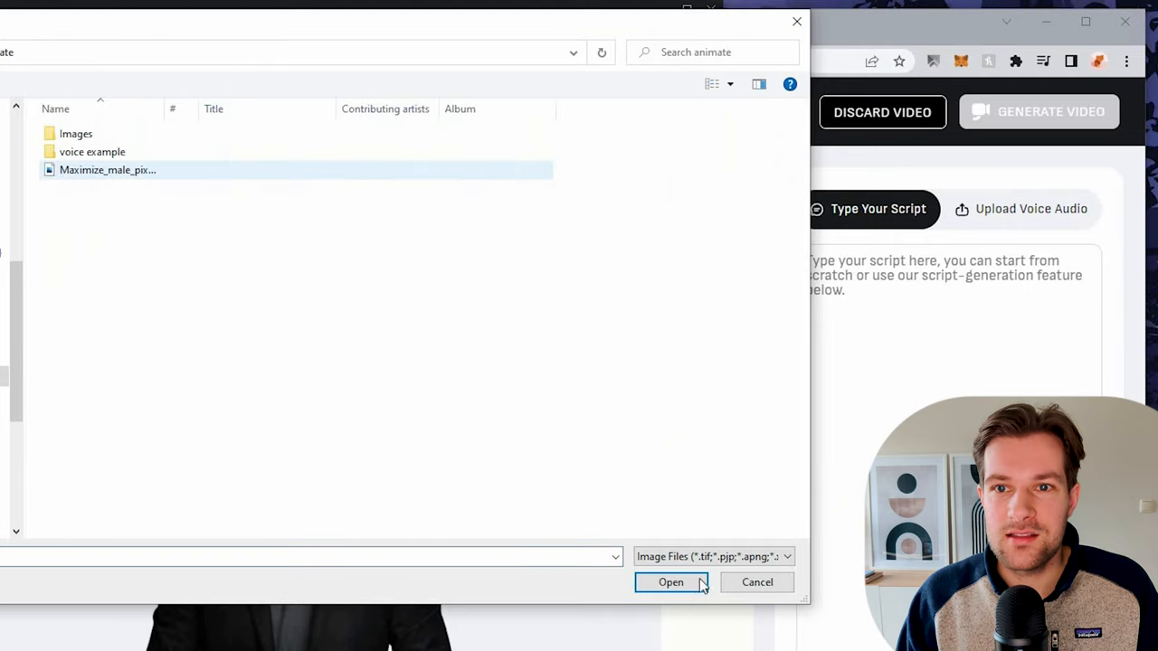
pyautogui.click(669, 583)
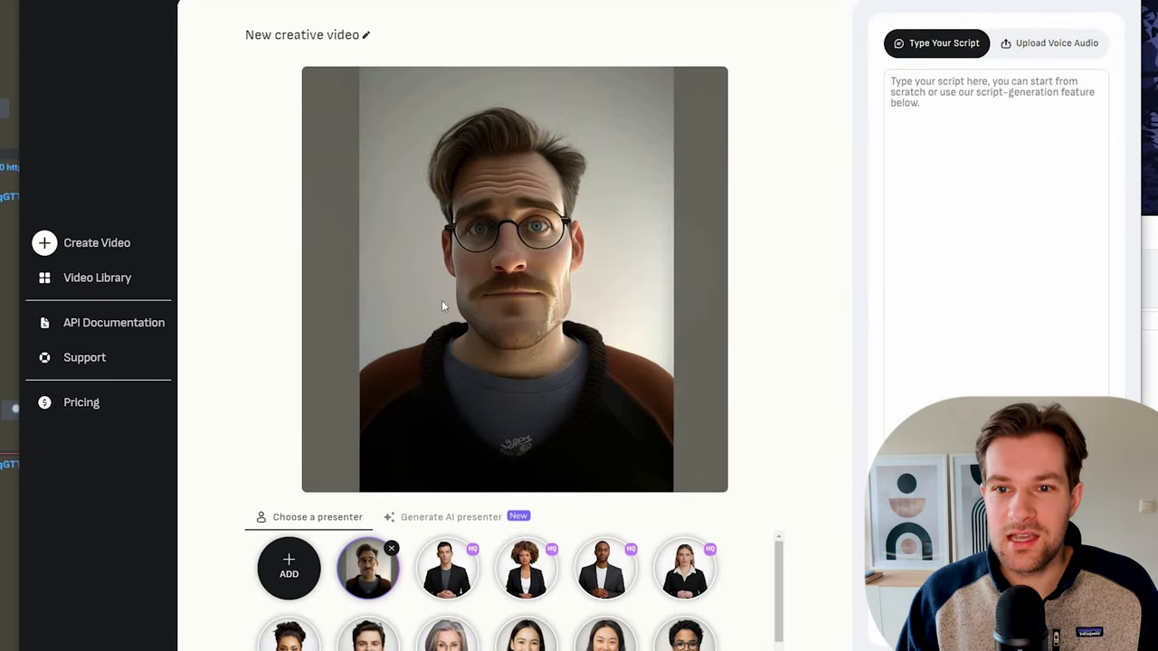
pyautogui.moveTo(422, 114)
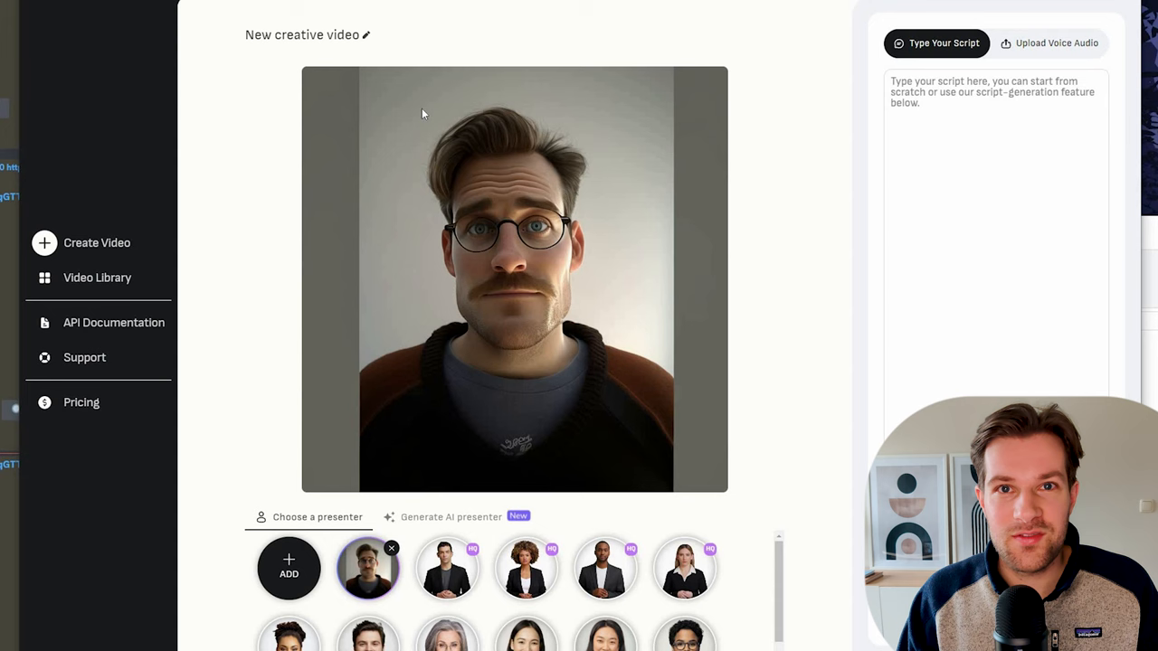
pyautogui.moveTo(470, 112)
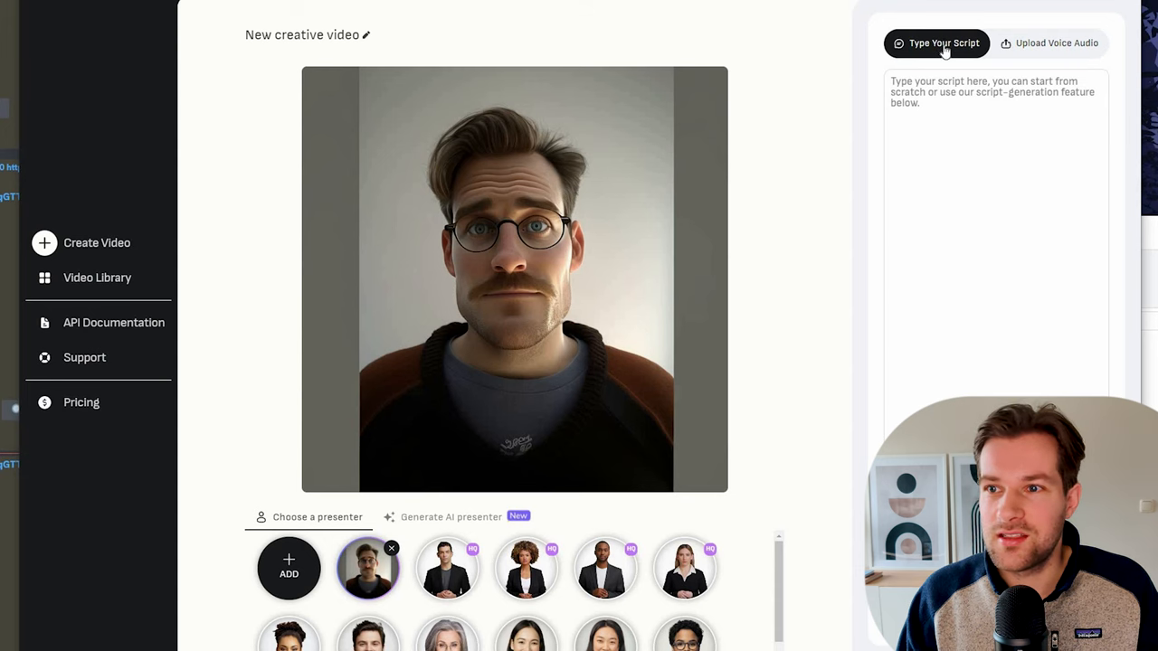
pyautogui.click(1049, 43)
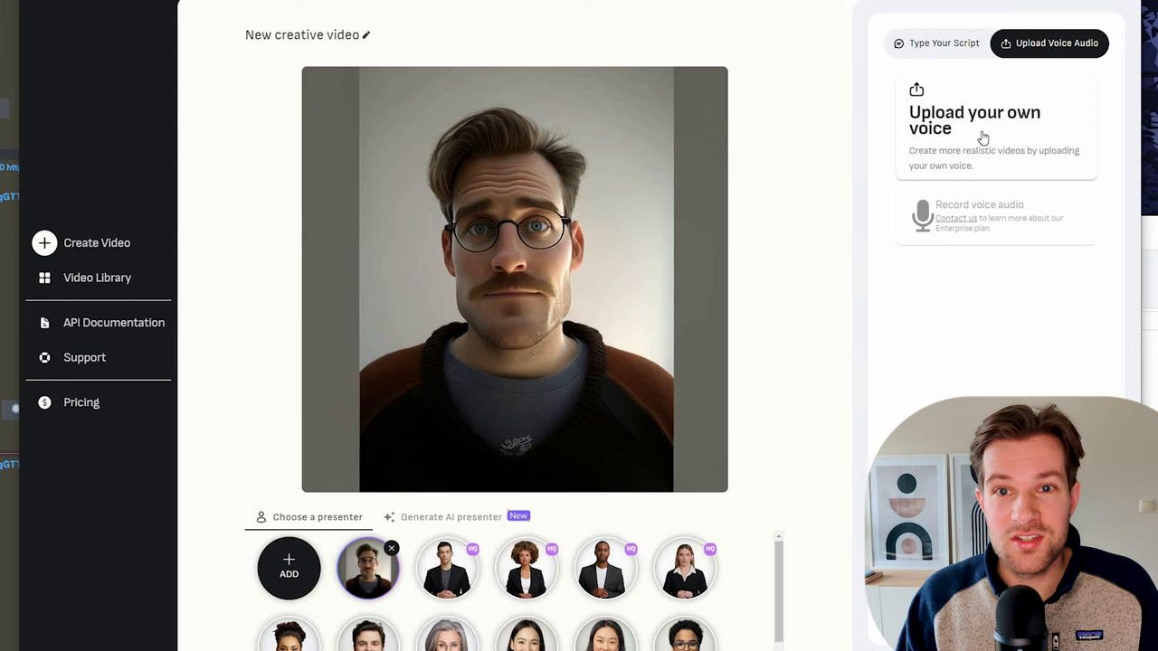
# - Upload the ElevenLabs audio from the voice example folder and generate the talking video
pyautogui.click(973, 120)
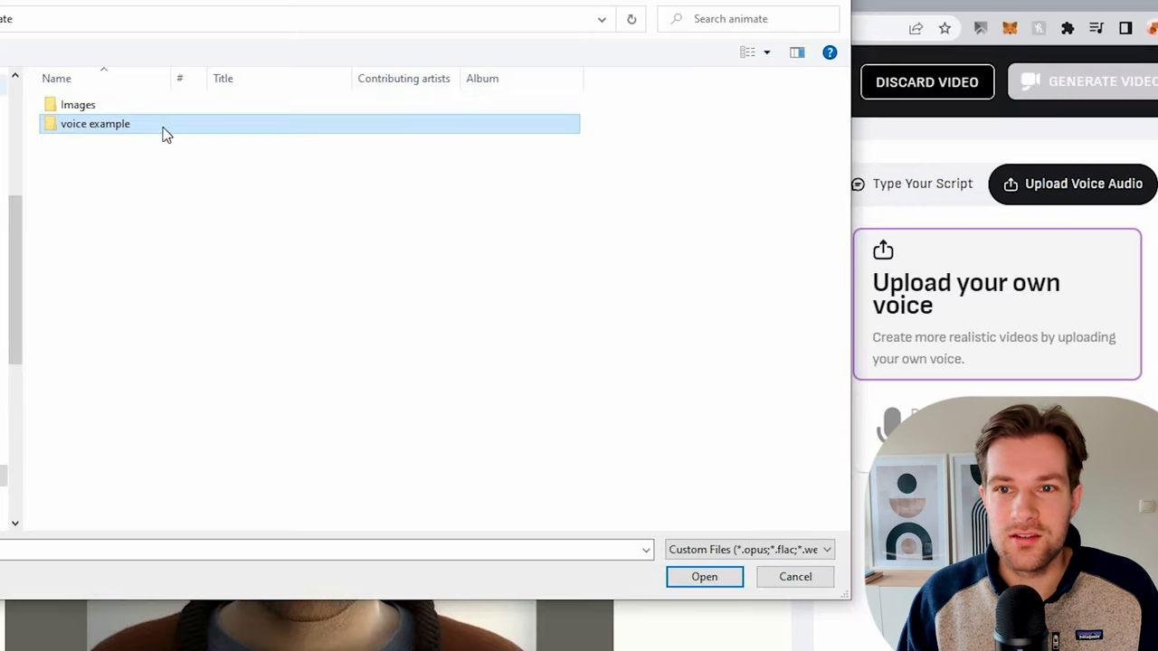
pyautogui.doubleClick(94, 123)
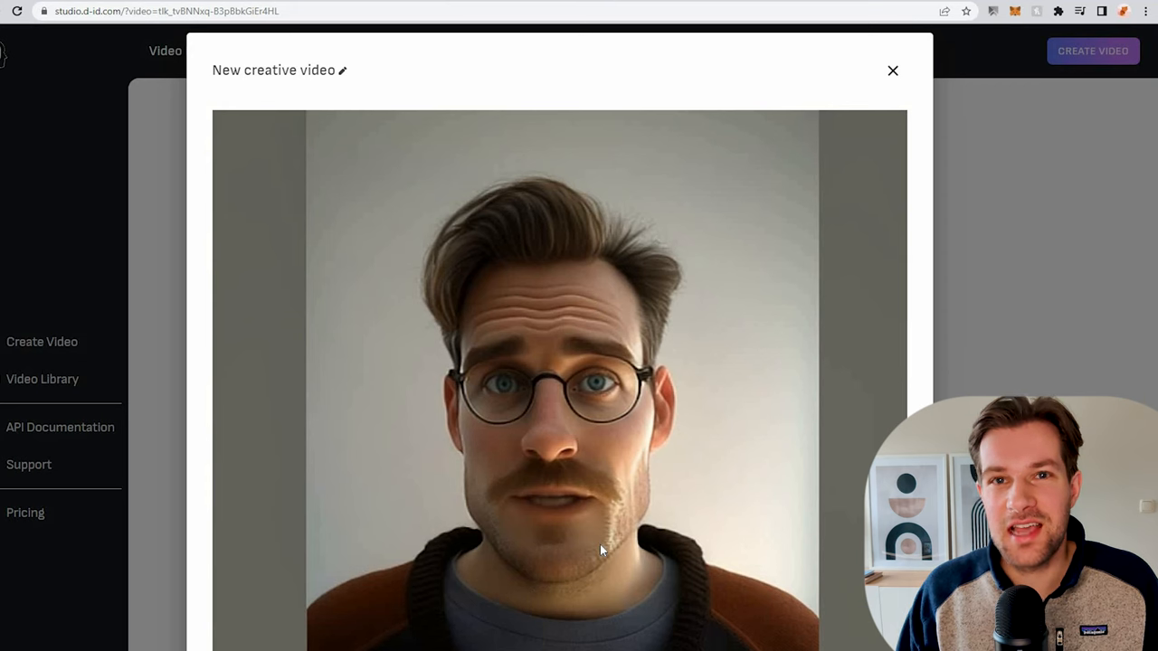
pyautogui.moveTo(492, 148)
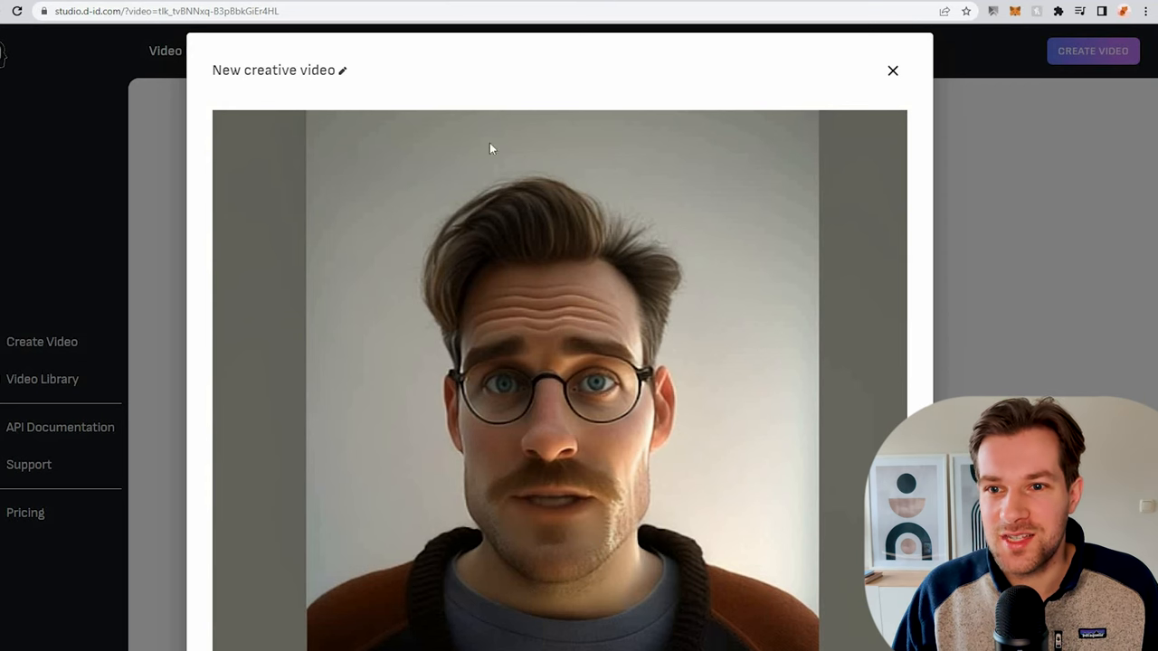
pyautogui.moveTo(561, 208)
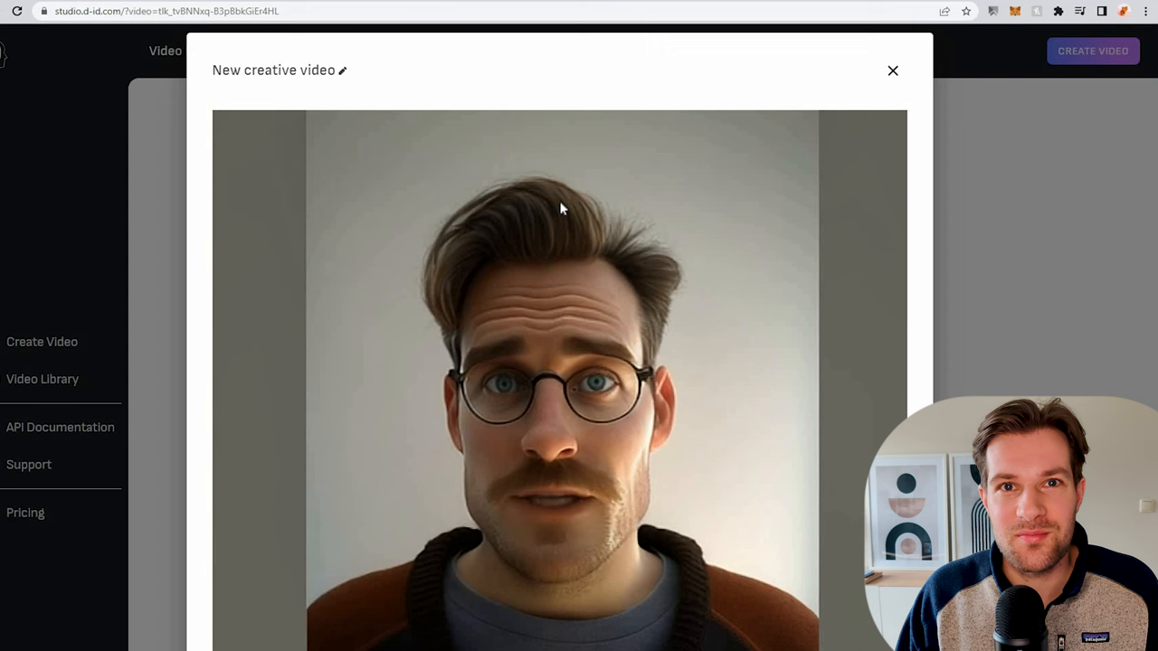
pyautogui.moveTo(547, 407)
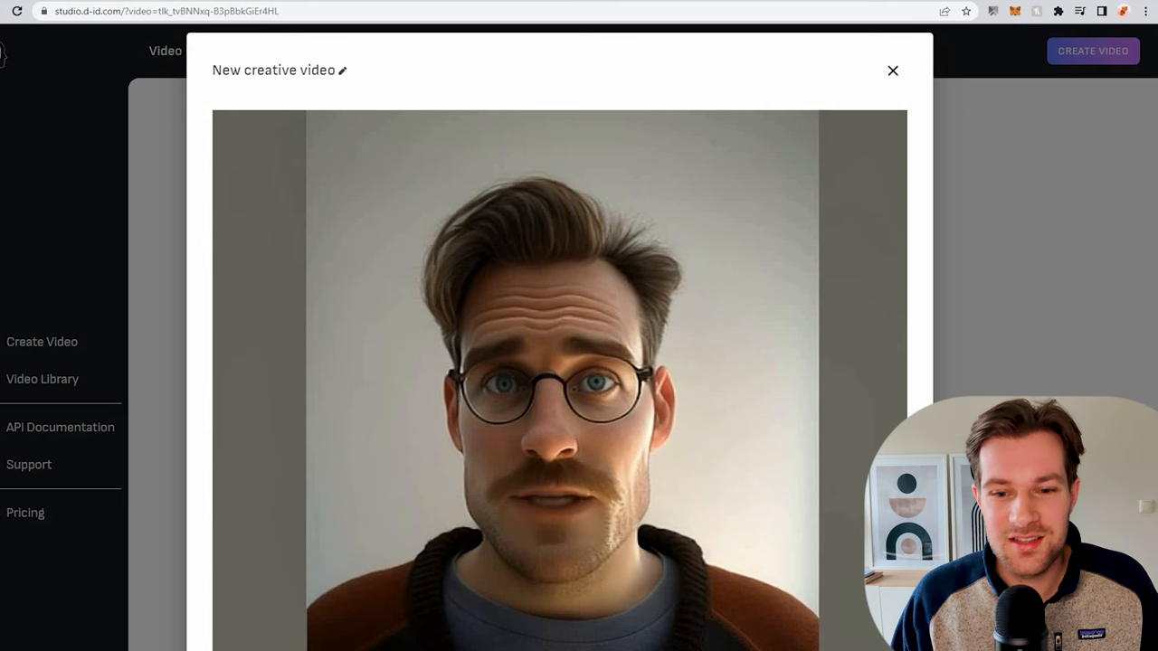
# - Close the video preview to return to the Video Library
pyautogui.click(892, 70)
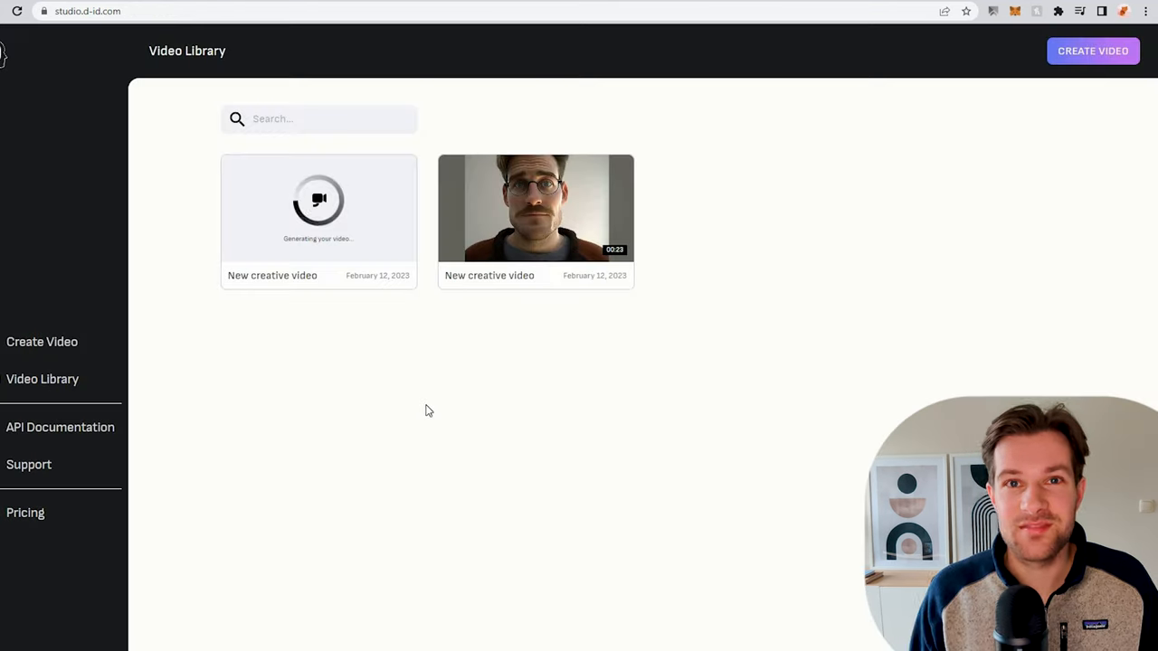